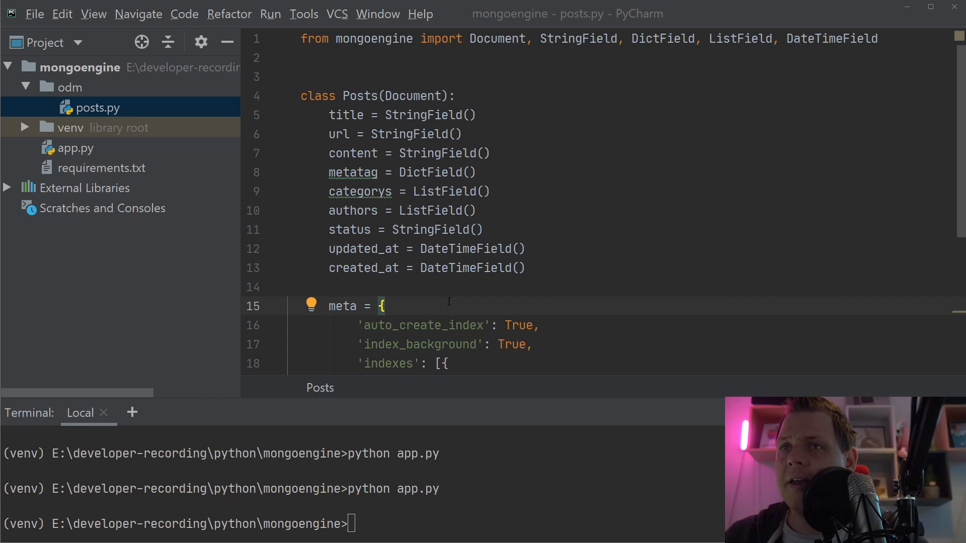
Look over app.py, then insert an extra blank line above class Posts in posts.py
{"action": "scroll", "scroll_direction": "down", "scroll_amount": 3}
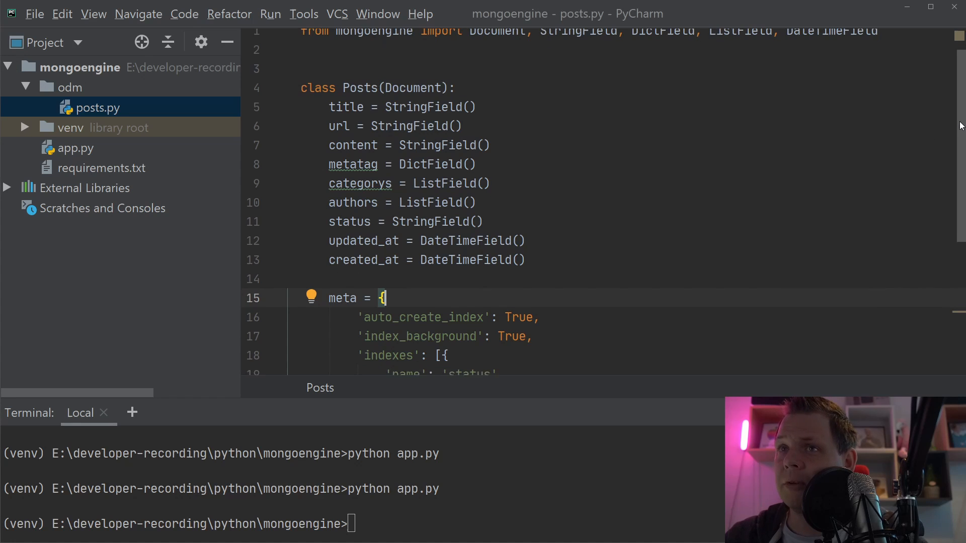
{"action": "scroll", "scroll_direction": "down", "scroll_amount": 3}
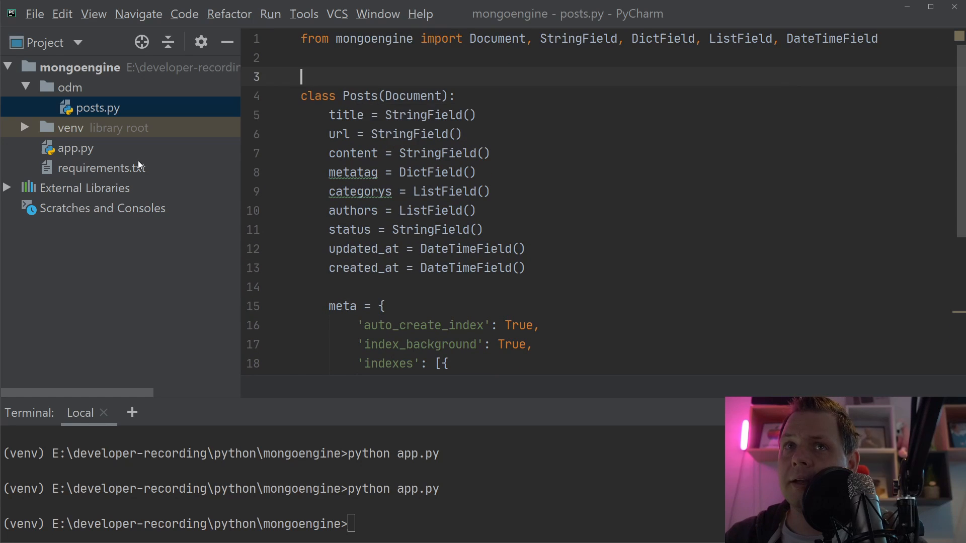
{"action": "left_click", "coordinate": [77, 148]}
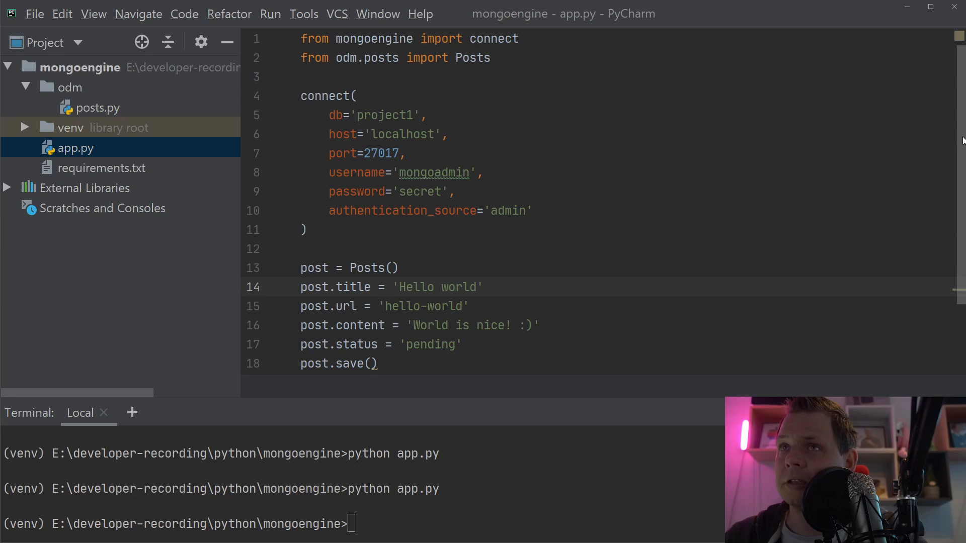
{"action": "scroll", "scroll_direction": "down", "scroll_amount": 3}
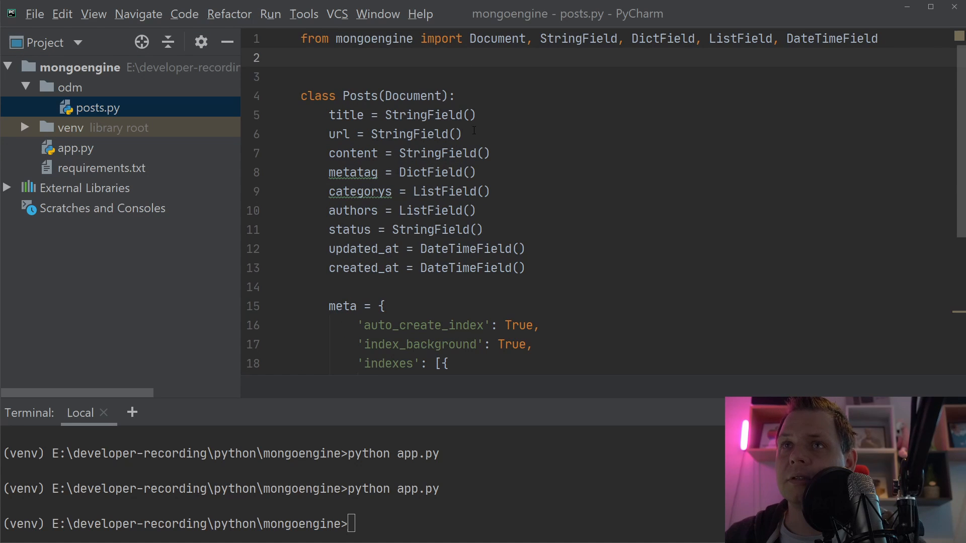
{"action": "left_click", "coordinate": [356, 172]}
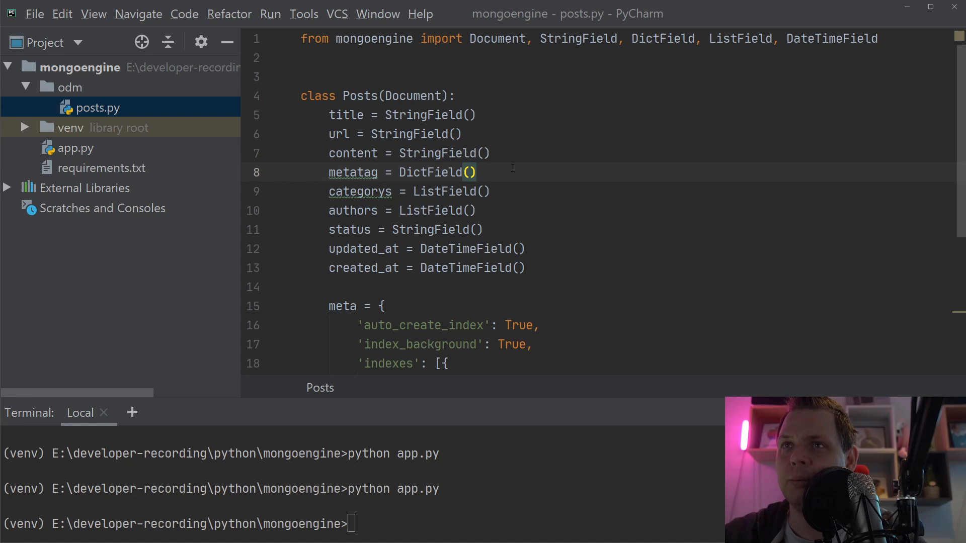
{"action": "mouse_move", "coordinate": [504, 75]}
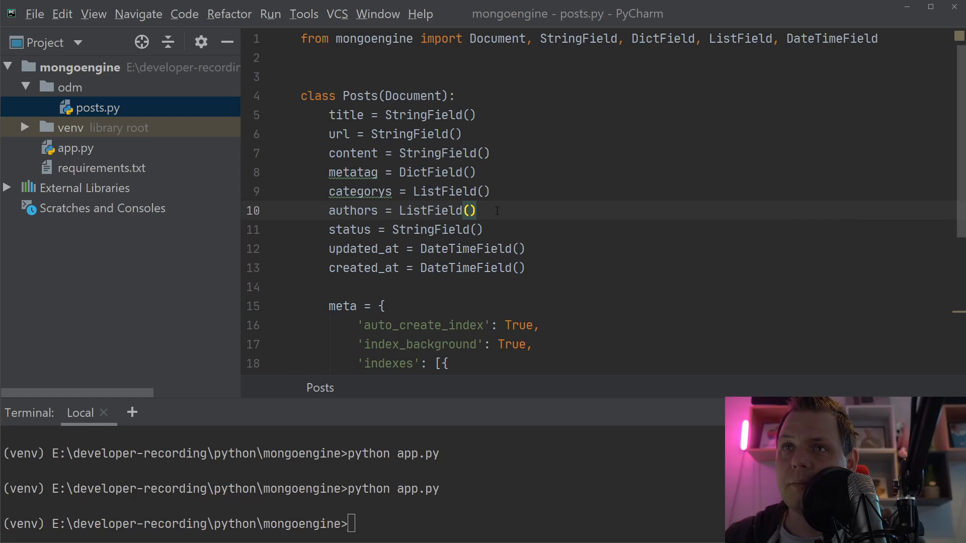
{"action": "mouse_move", "coordinate": [508, 227]}
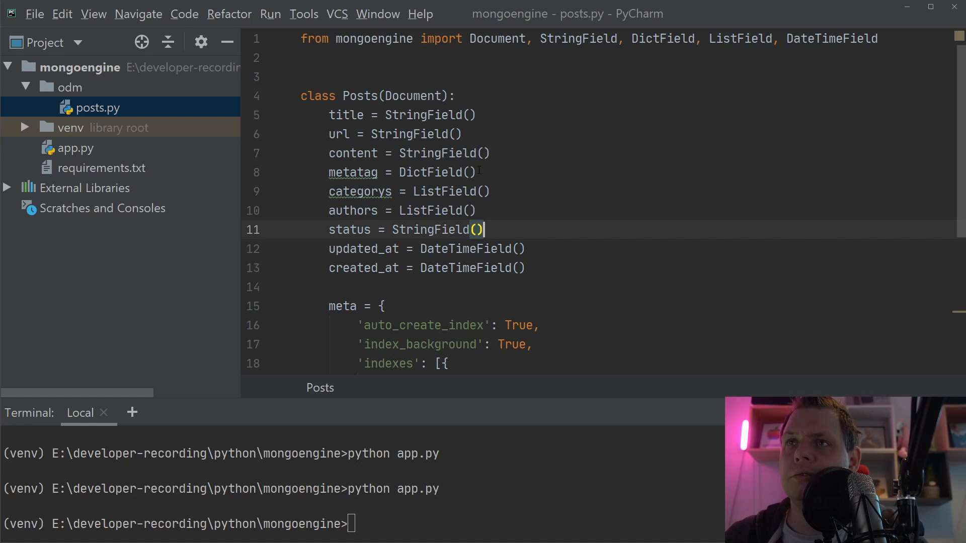
{"action": "left_click", "coordinate": [477, 173]}
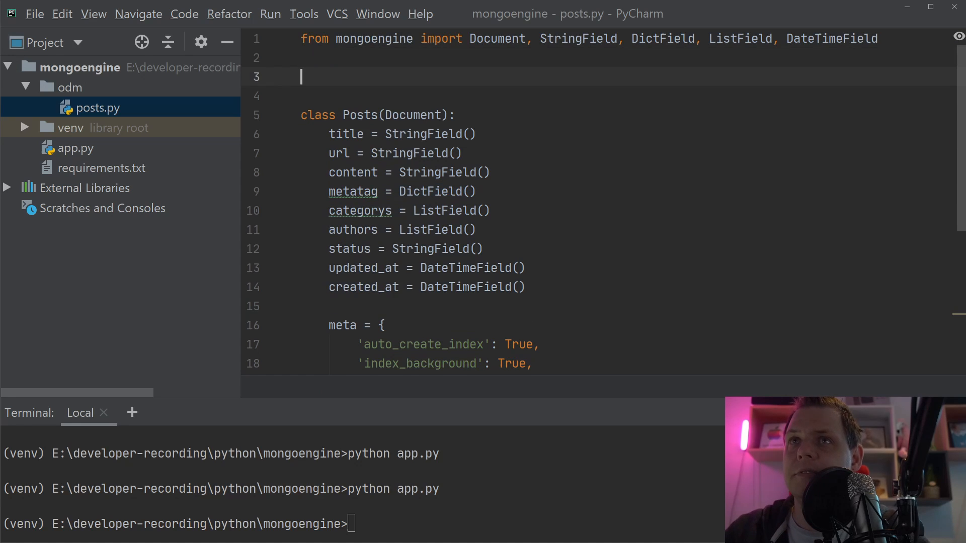
Declare class PostMetatag(EmbeddedDocument) and select its placeholder pass statement
{"action": "type", "text": "class"}
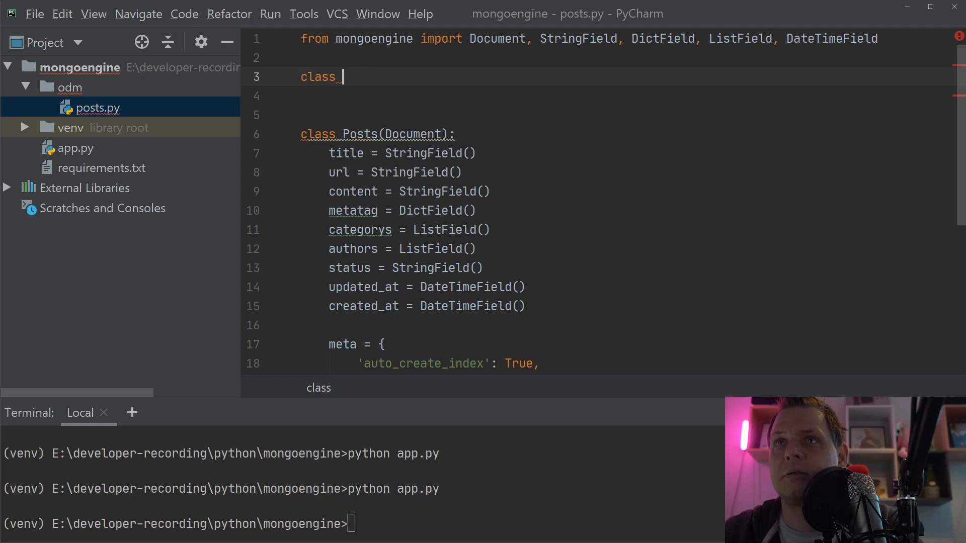
{"action": "type", "text": "Meta"}
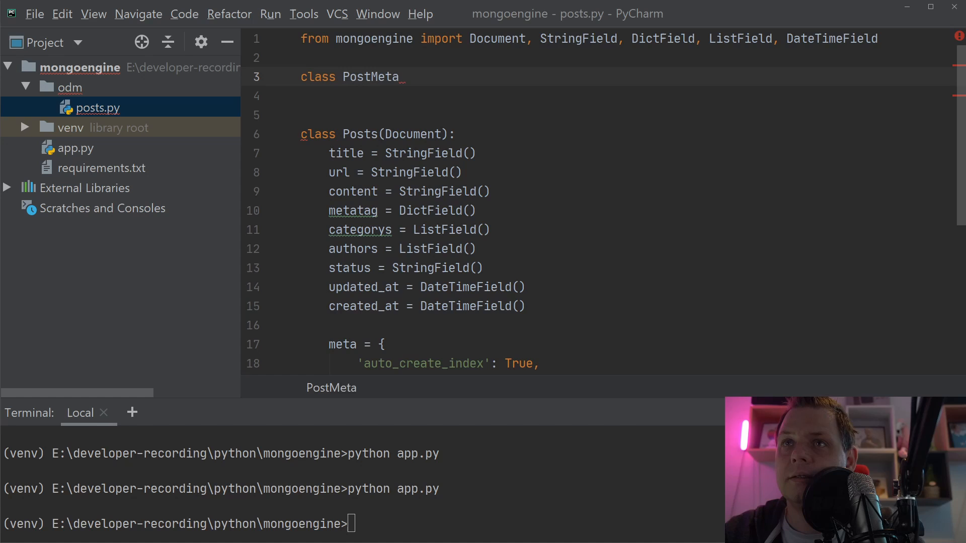
{"action": "type", "text": "tag():"}
{"action": "left_click", "coordinate": [625, 95]}
{"action": "type", "text": "pas"}
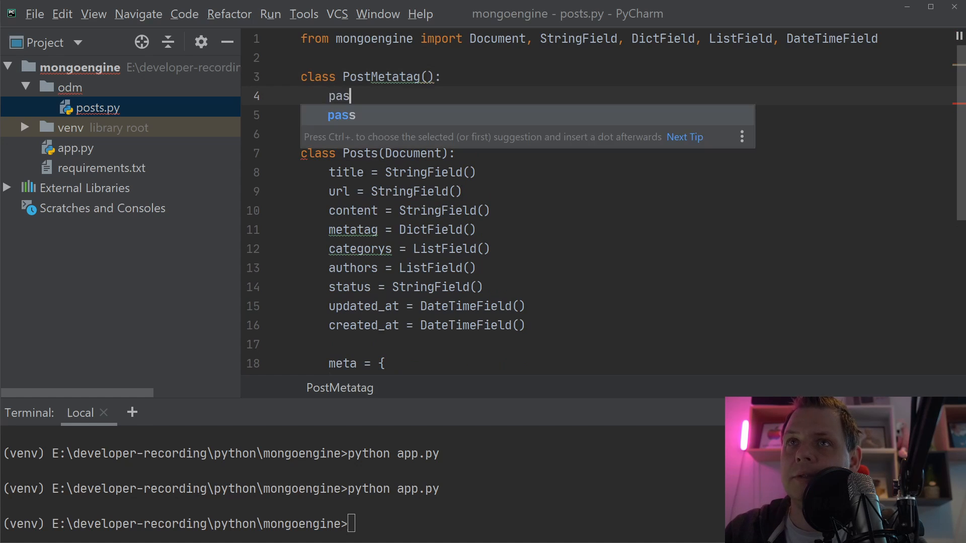
{"action": "key", "text": "Tab"}
{"action": "type", "text": ", EmbeddedDocument,"}
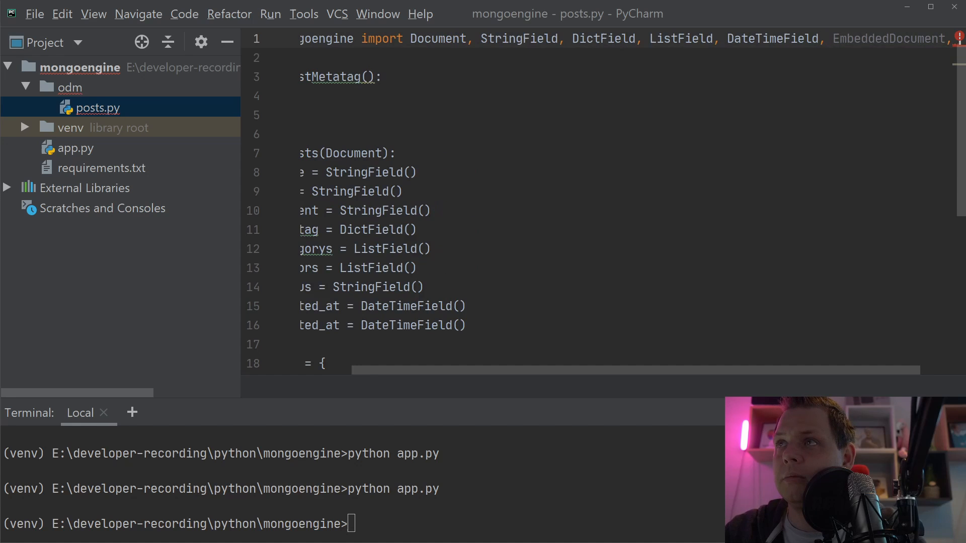
{"action": "scroll", "scroll_direction": "left", "scroll_amount": 3}
{"action": "type", "text": "pass"}
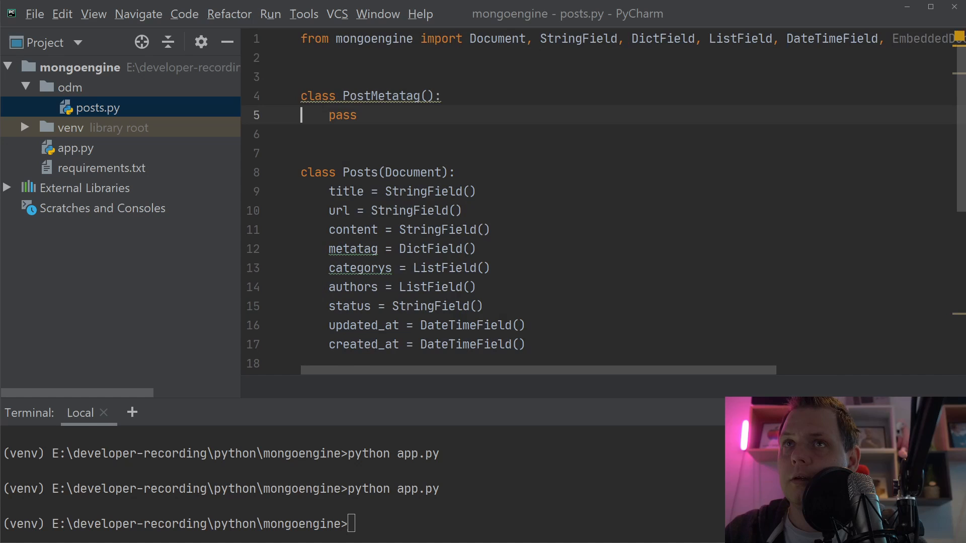
{"action": "type", "text": "Document"}
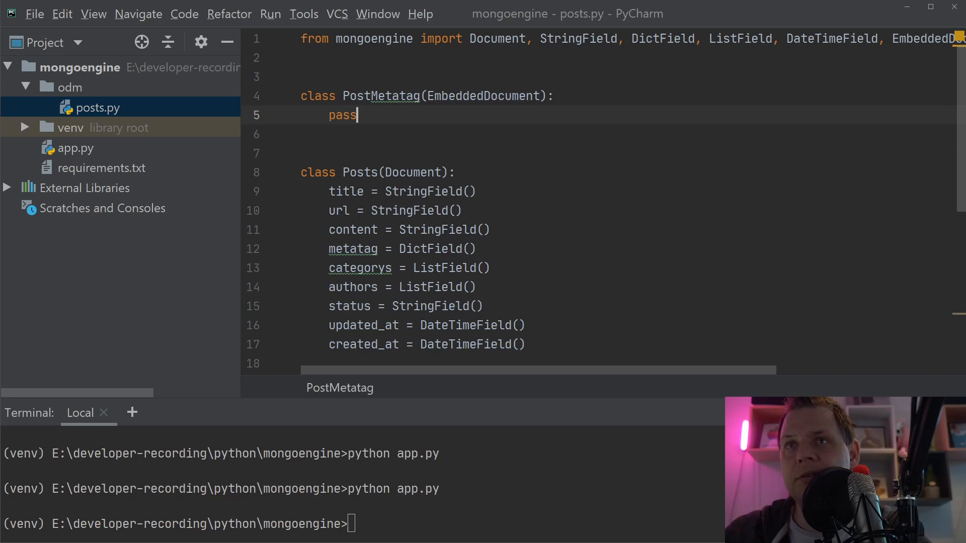
{"action": "double_click", "coordinate": [343, 116]}
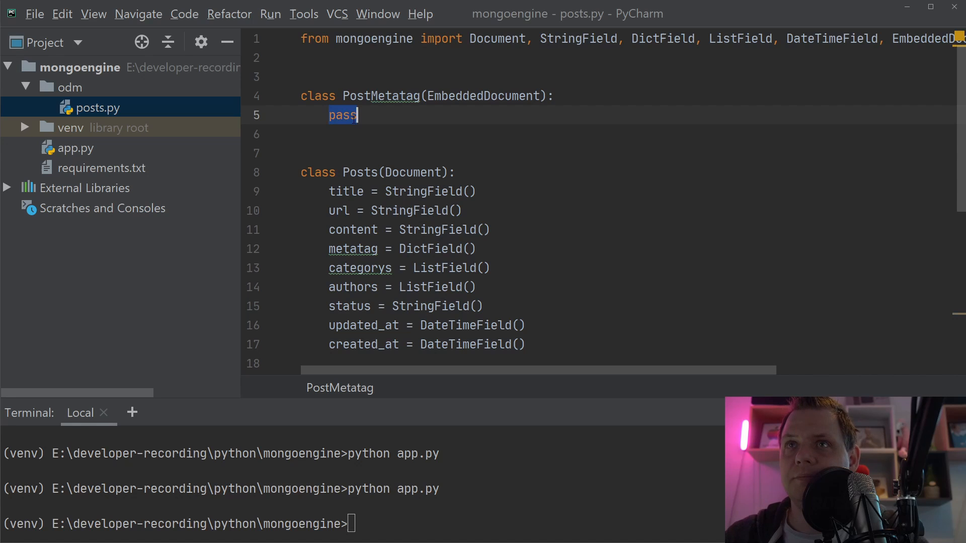
{"action": "mouse_move", "coordinate": [351, 117]}
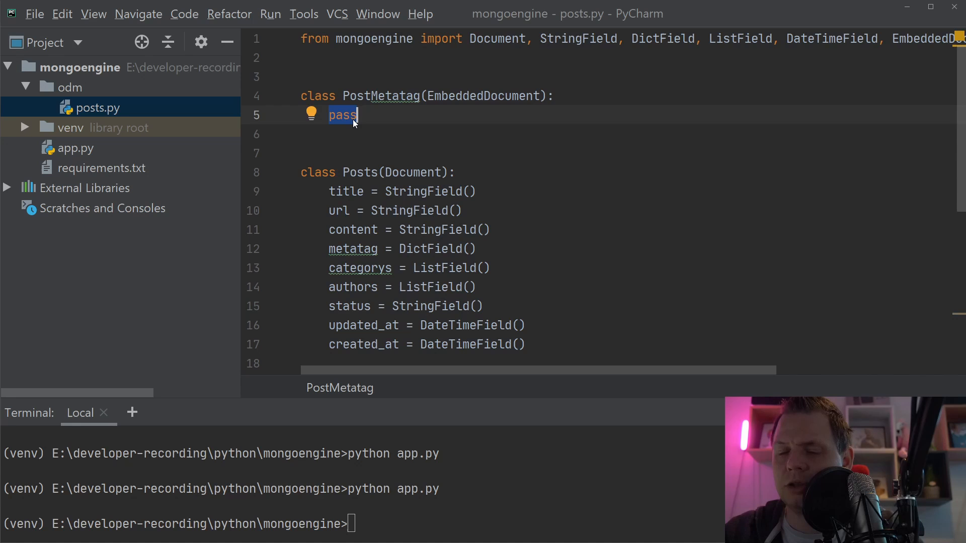
Add title and description StringFields plus encode = StringField(default='utf-8')
{"action": "type", "text": "title ="}
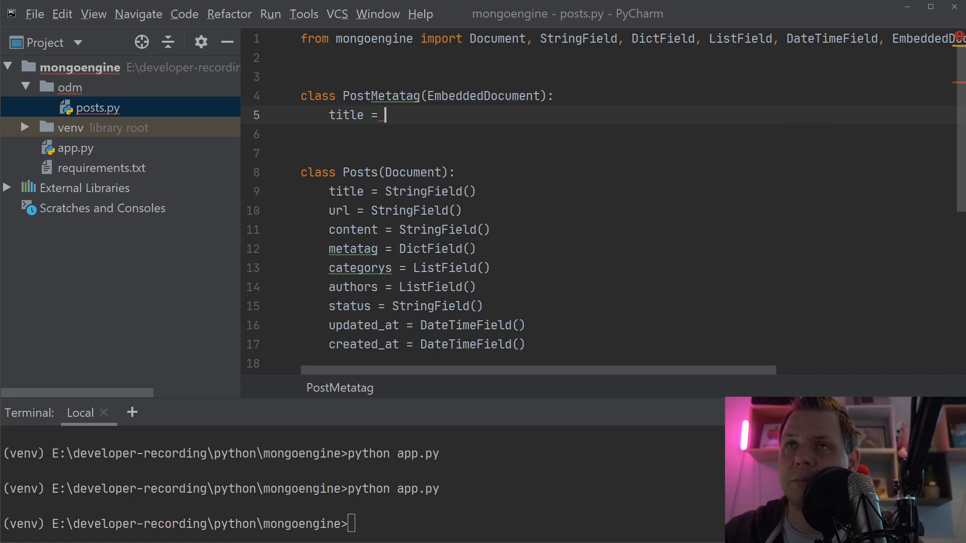
{"action": "type", "text": "StringField("}
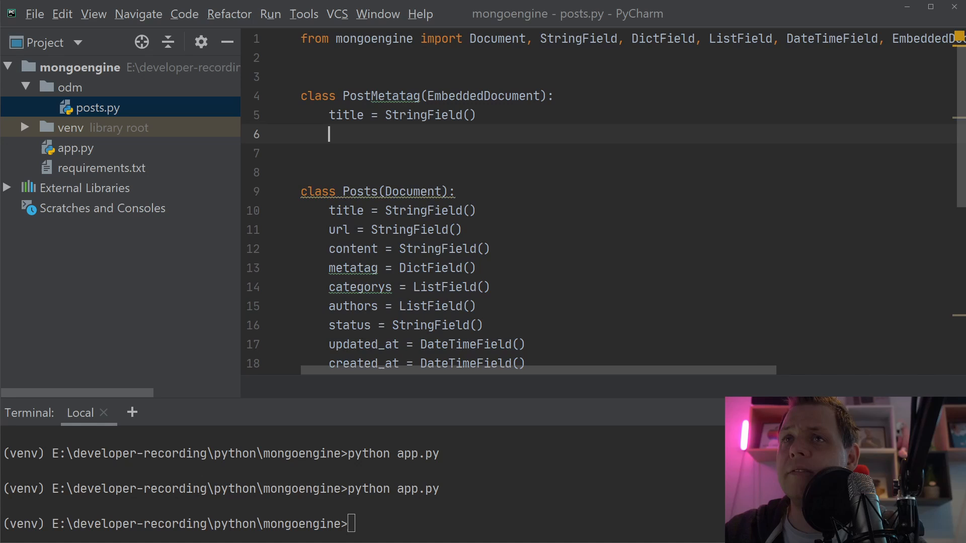
{"action": "type", "text": "description"}
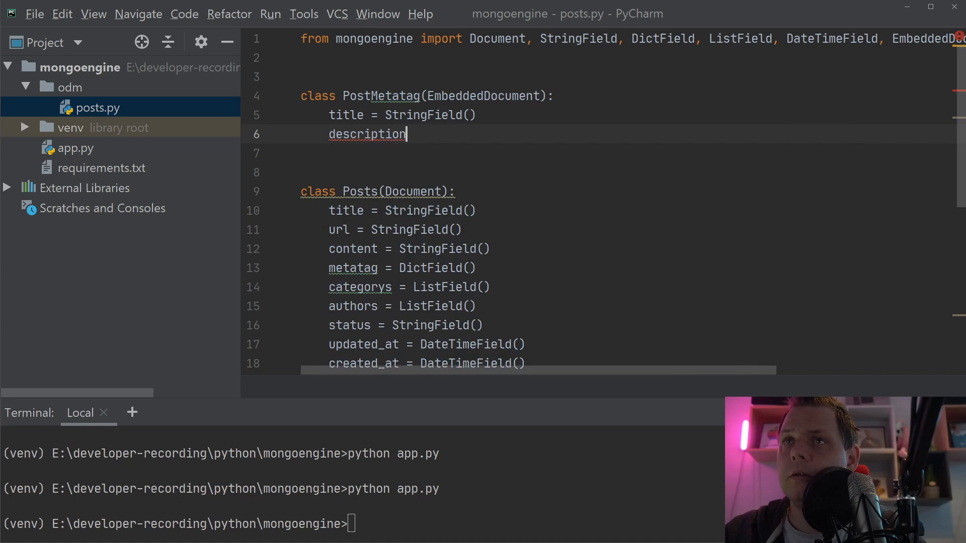
{"action": "type", "text": "= StringField()"}
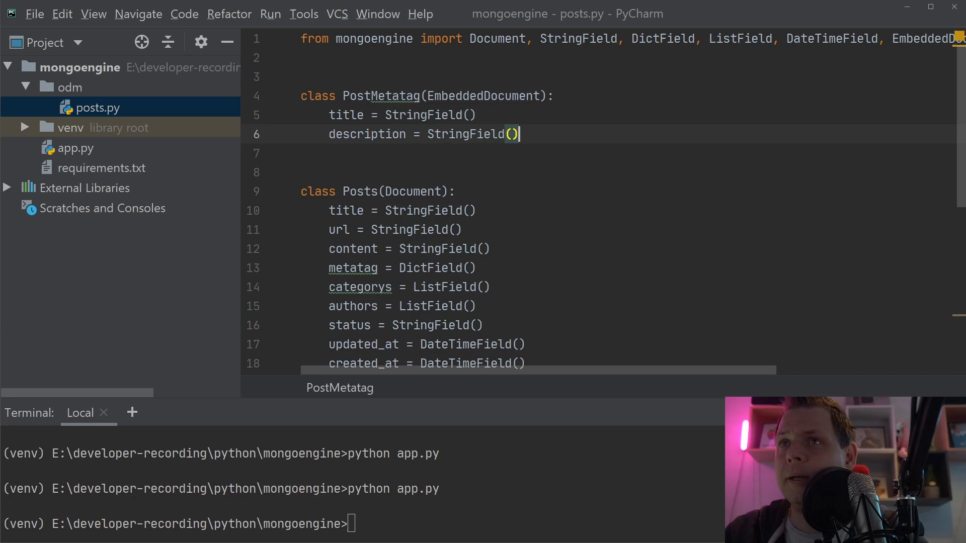
{"action": "type", "text": "en"}
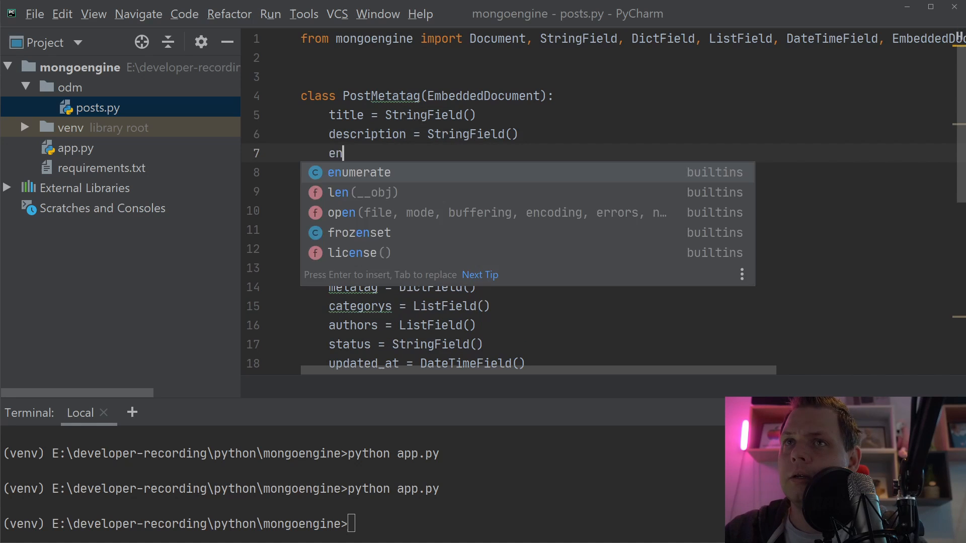
{"action": "type", "text": "code ="}
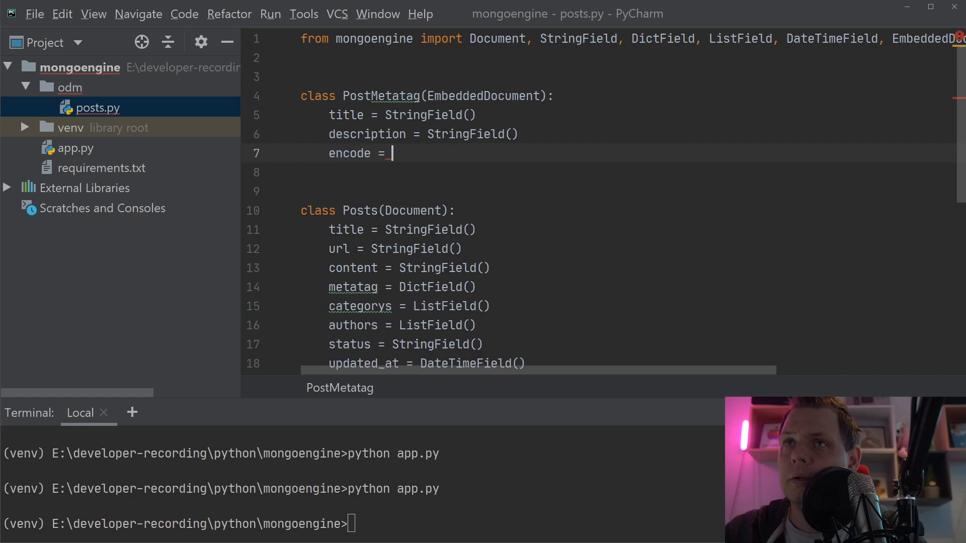
{"action": "type", "text": "StringField(default='ut"}
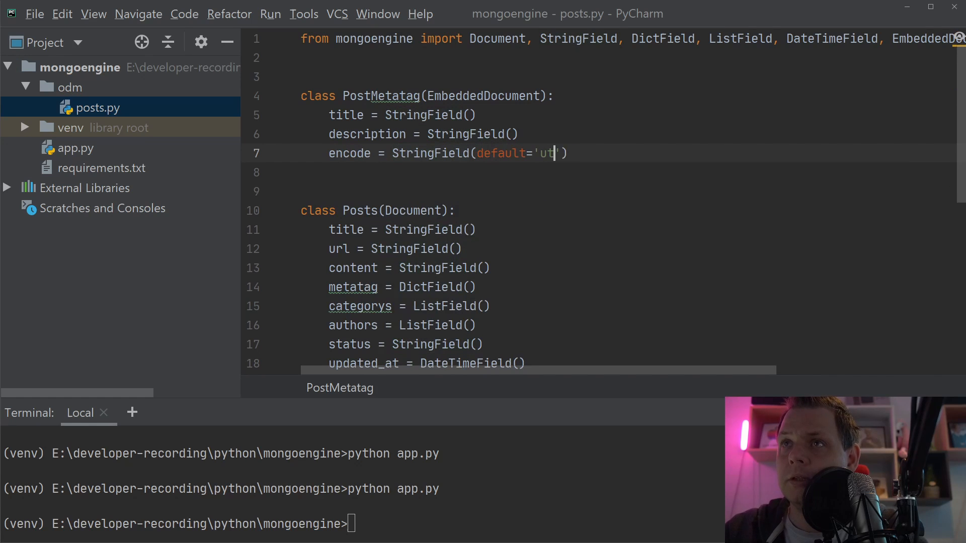
{"action": "type", "text": "-8"}
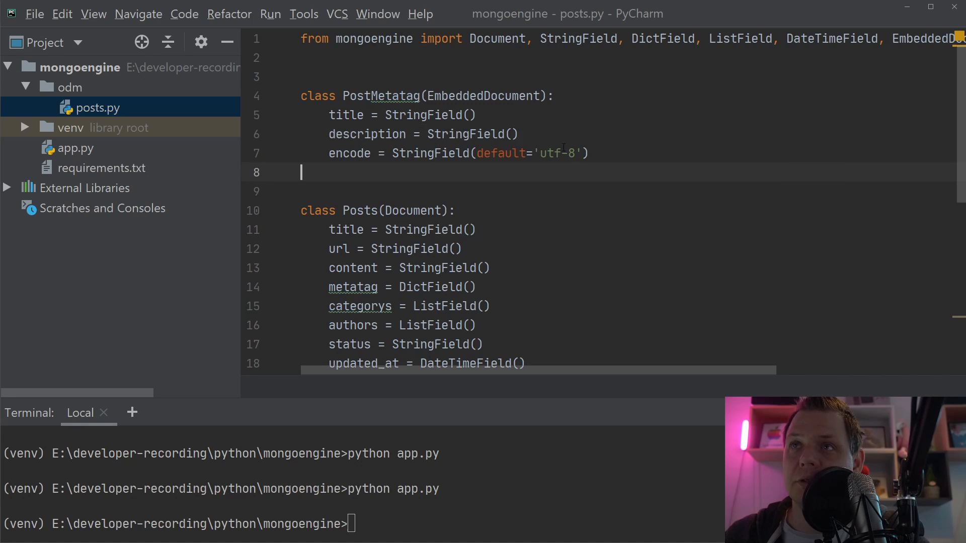
{"action": "left_click", "coordinate": [511, 135]}
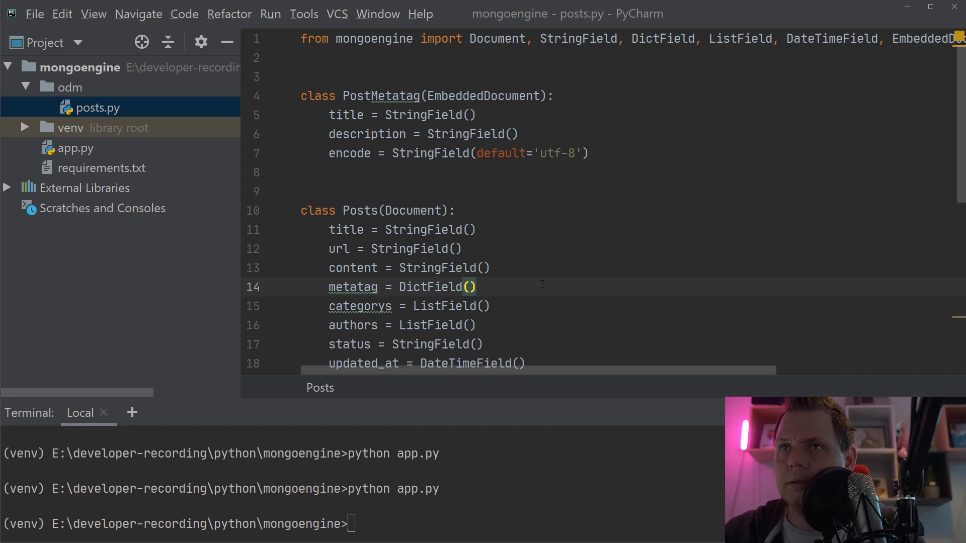
Change the Posts metatag field to DictField(EmbeddedDocumentField(PostMetatag)), then place the cursor above Posts
{"action": "type", "text": "Emb"}
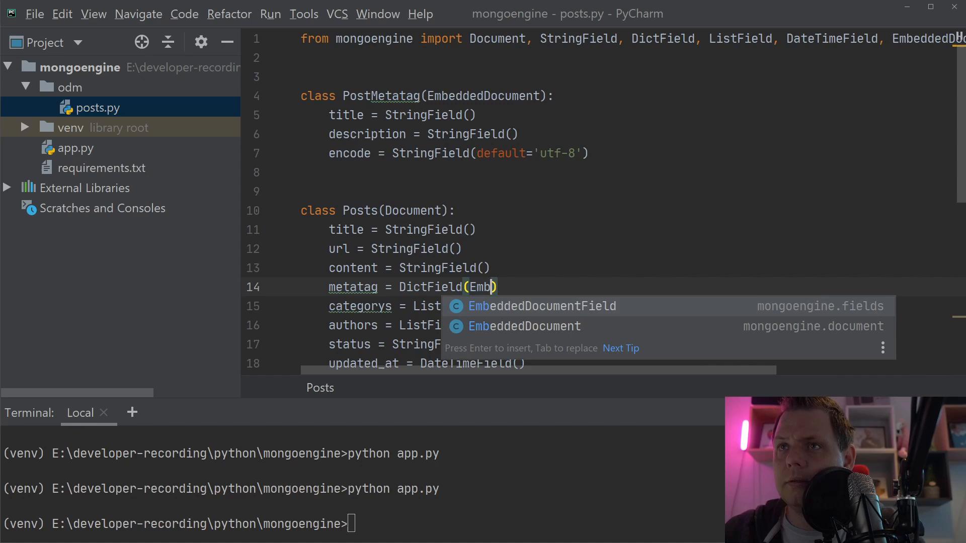
{"action": "key", "text": "Enter"}
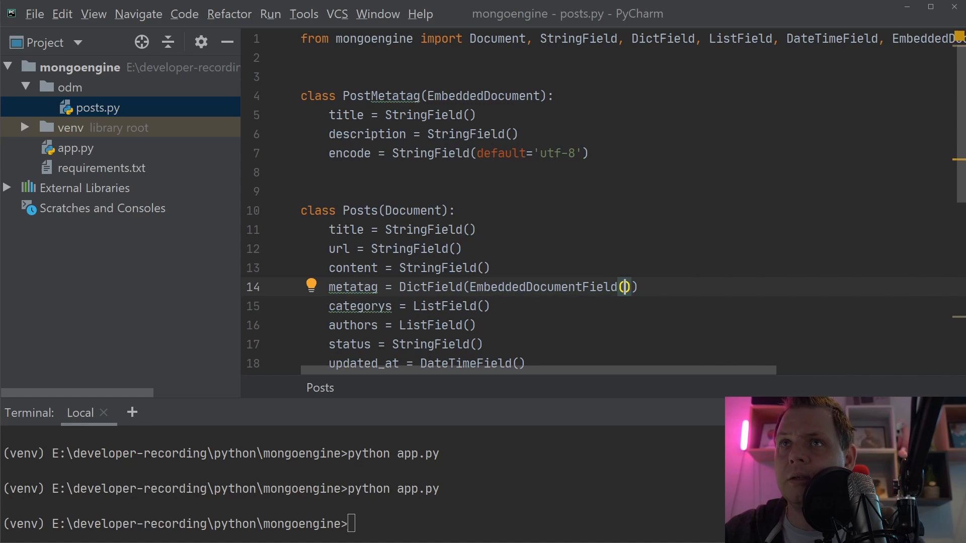
{"action": "type", "text": "PostMetatag"}
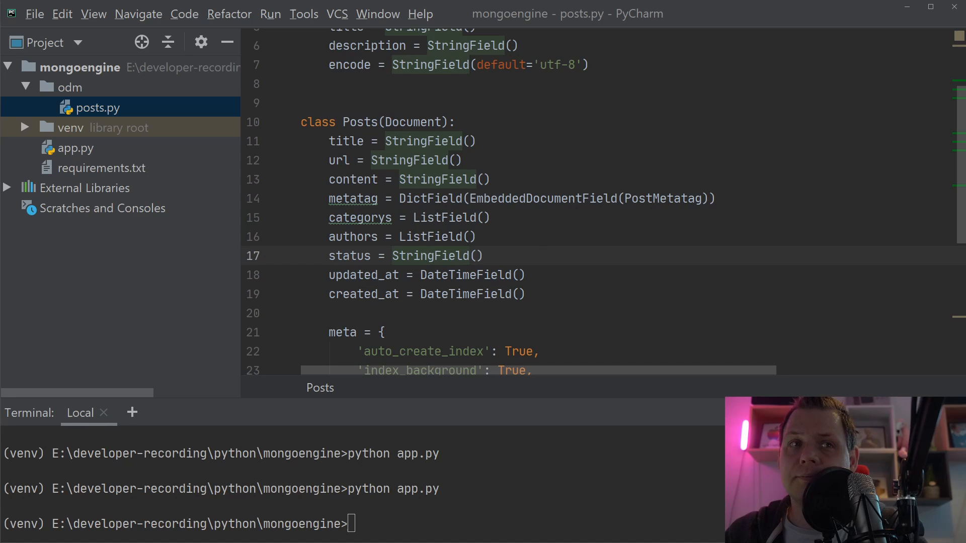
{"action": "left_click", "coordinate": [487, 217]}
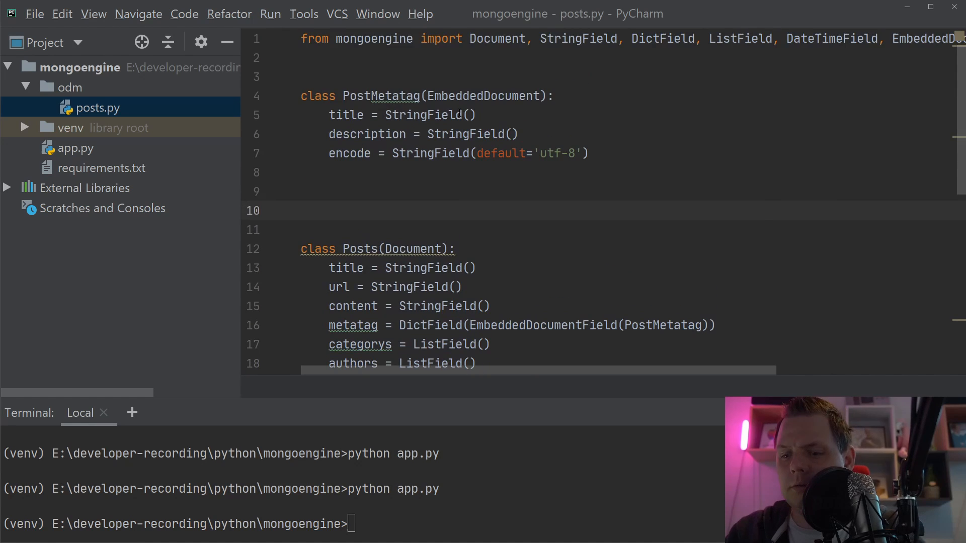
Write class PostCategory(EmbeddedDocumentField) with id = ObjectIdField() and title = StringField()
{"action": "type", "text": "class Post"}
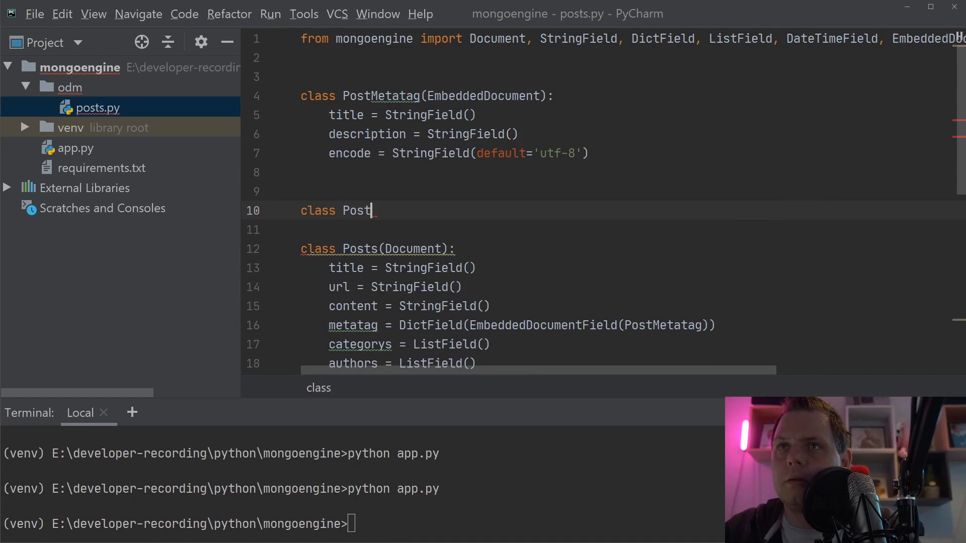
{"action": "type", "text": "Category"}
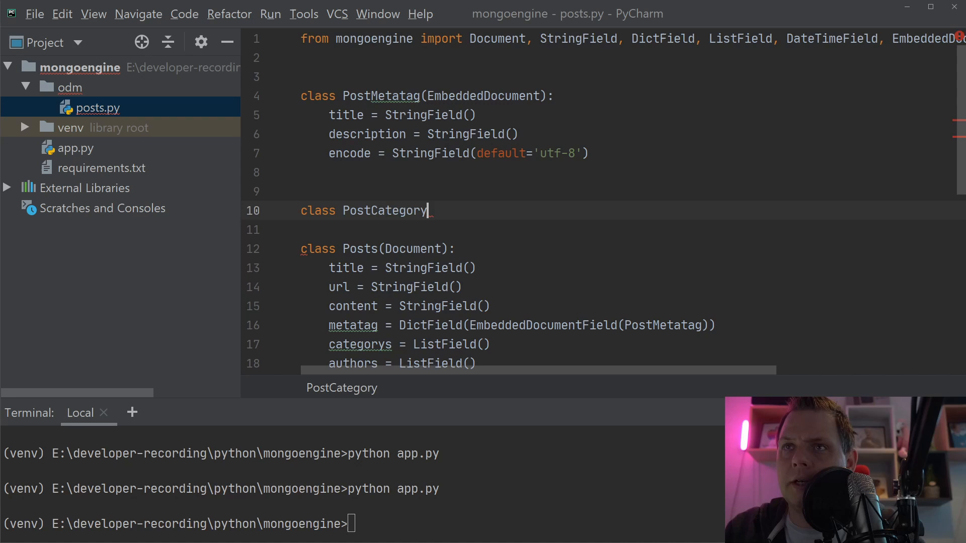
{"action": "type", "text": "(EmbeddedDocumentField):"}
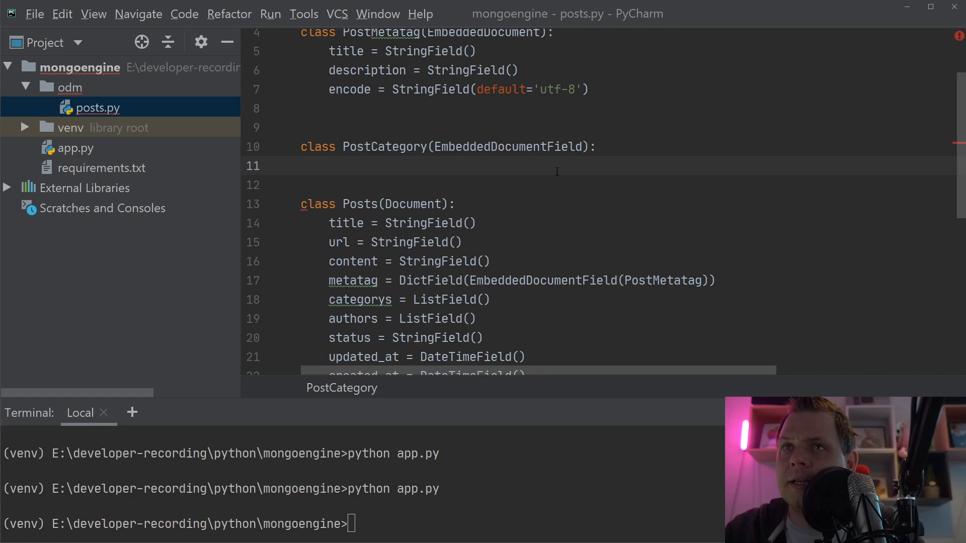
{"action": "type", "text": "id = Object"}
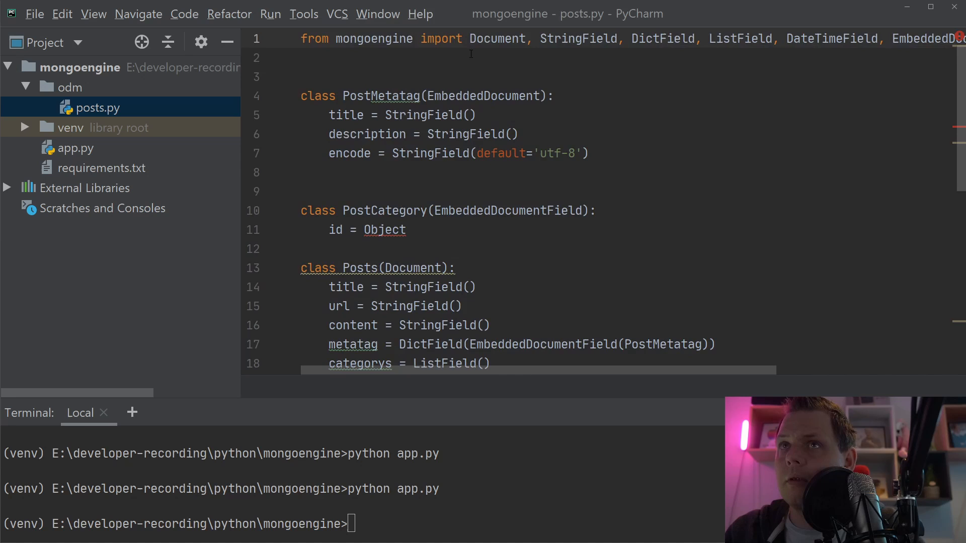
{"action": "scroll", "scroll_direction": "right", "scroll_amount": 3}
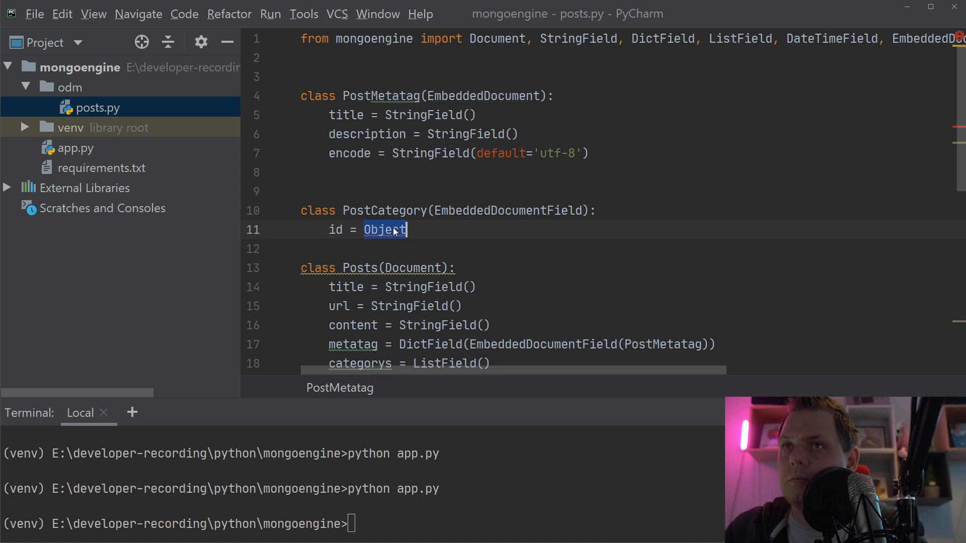
{"action": "type", "text": "IdField()"}
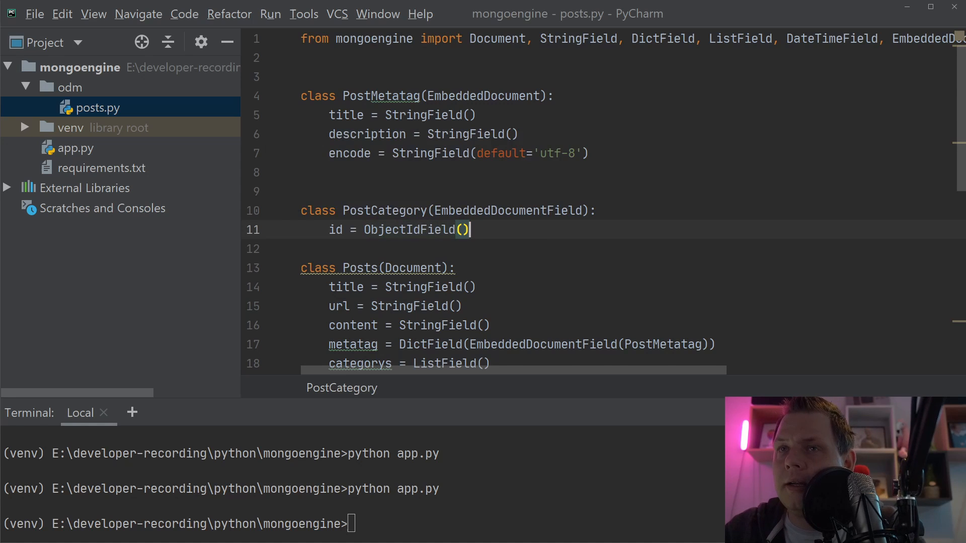
{"action": "type", "text": "title ="}
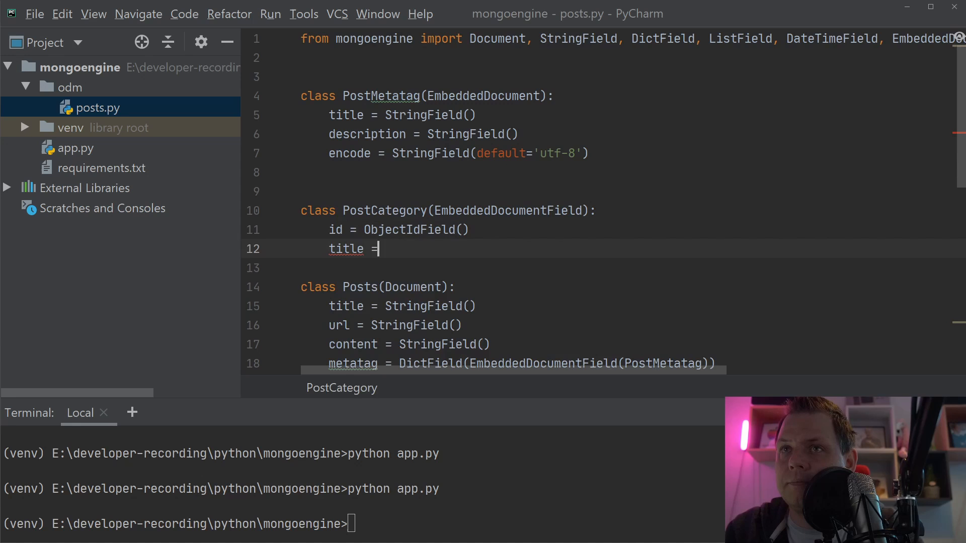
{"action": "type", "text": "StringField"}
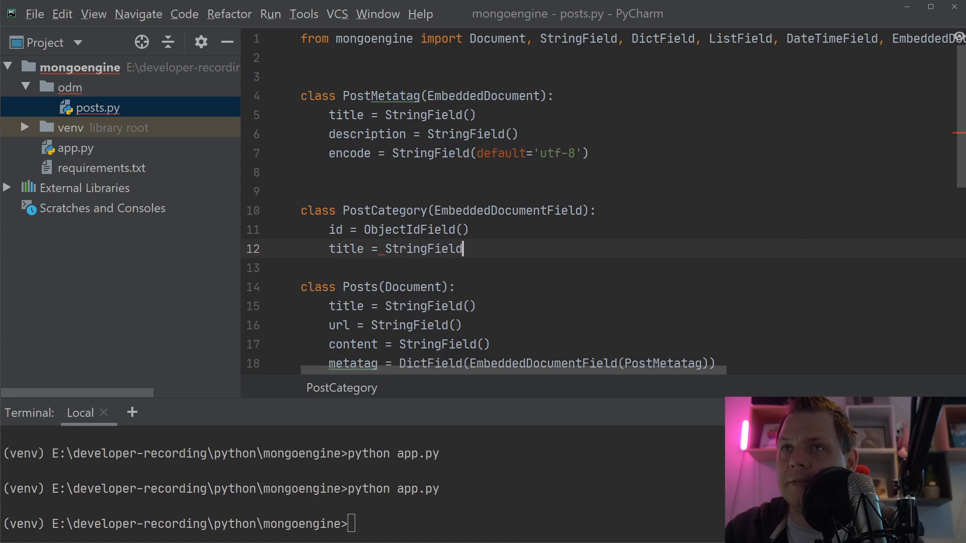
{"action": "type", "text": "()"}
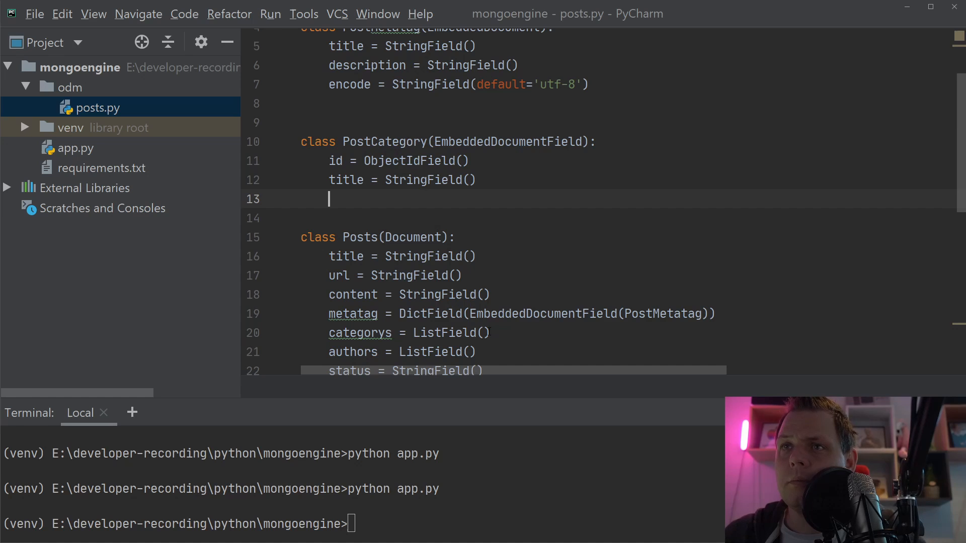
Set categorys to ListField(EmbeddedDocumentField(PostCategory)) and authors to ListField(ObjectIdField())
{"action": "type", "text": "Em"}
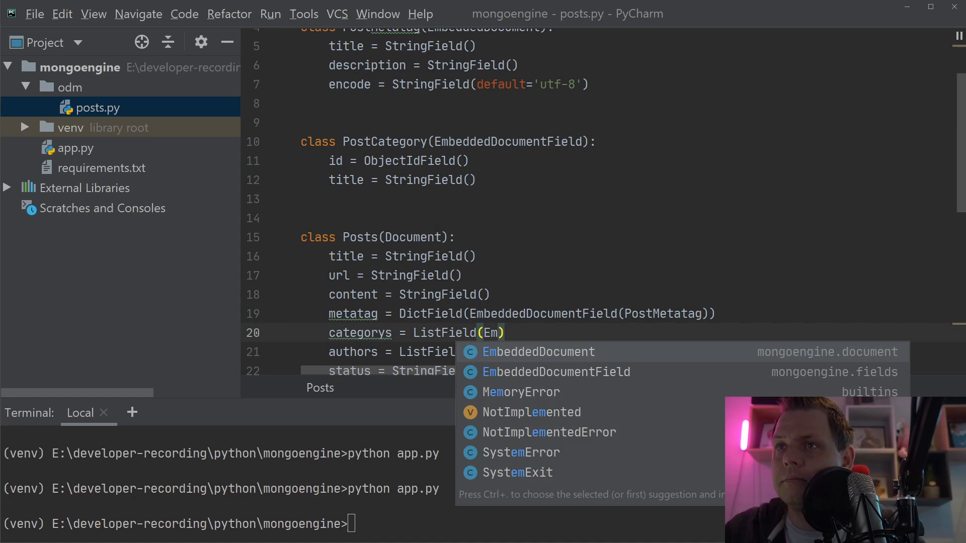
{"action": "left_click", "coordinate": [539, 352]}
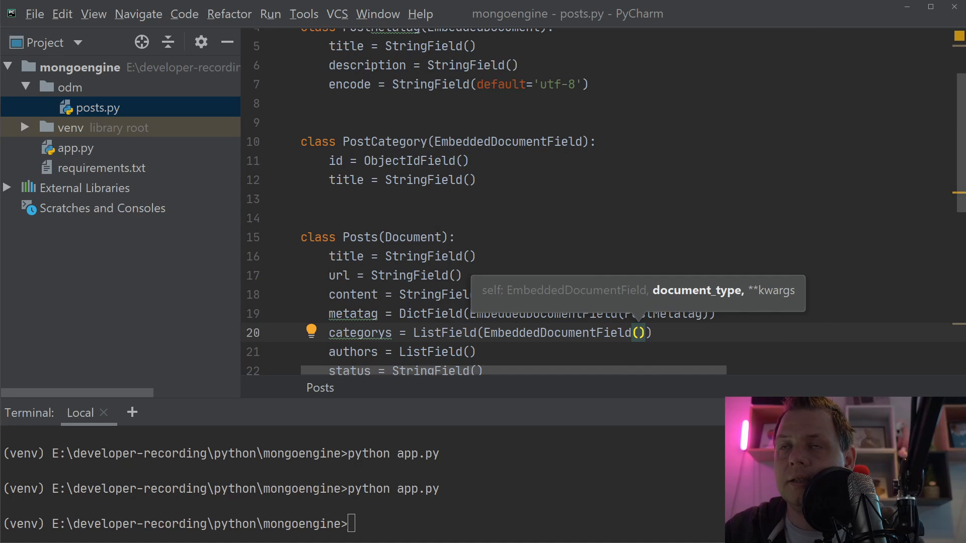
{"action": "type", "text": "PostCategory"}
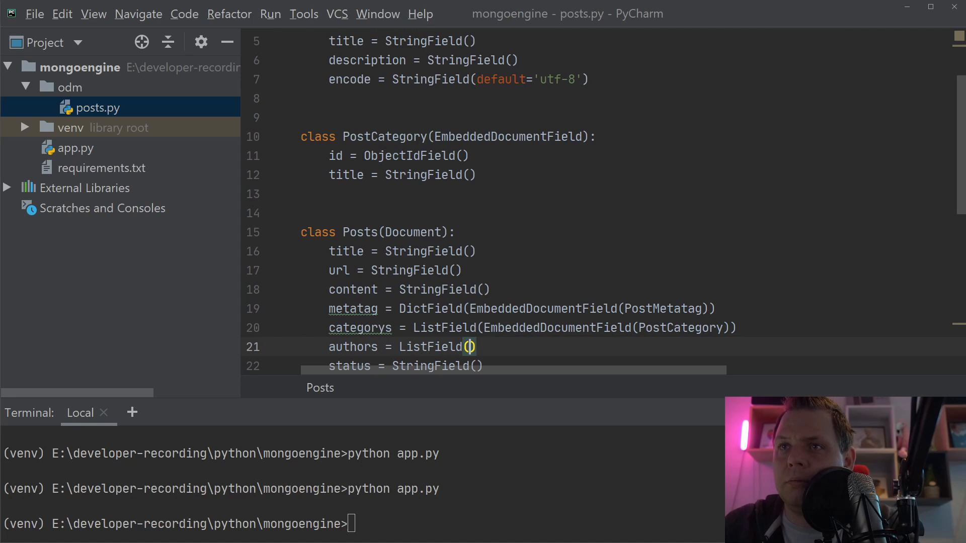
{"action": "type", "text": "ObjectIdField"}
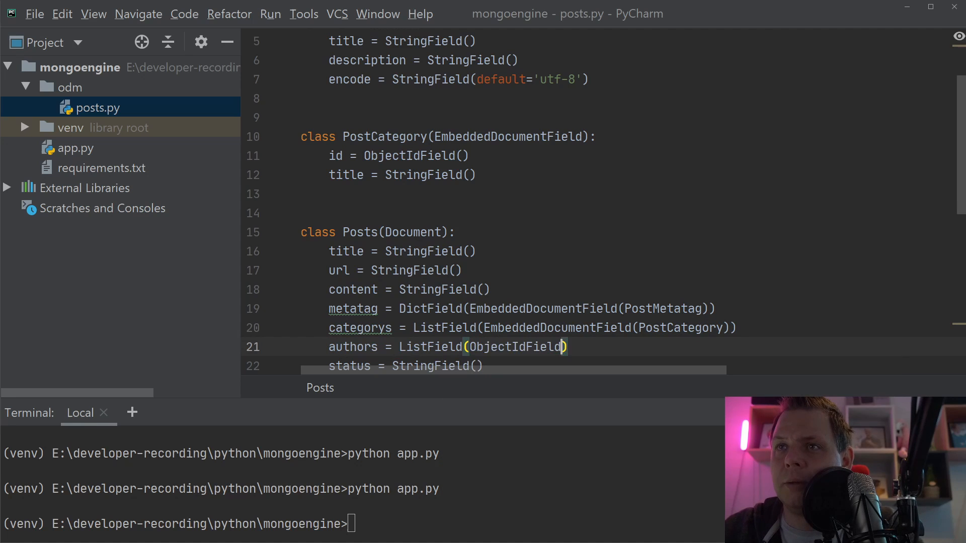
{"action": "type", "text": "()"}
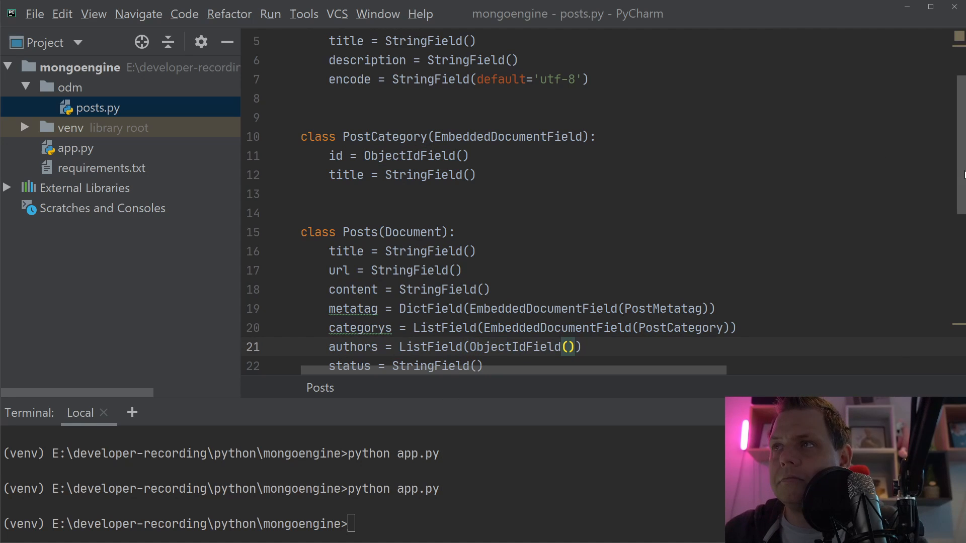
Start adding a choices= argument to the Posts status field
{"action": "scroll", "scroll_direction": "down", "scroll_amount": 3}
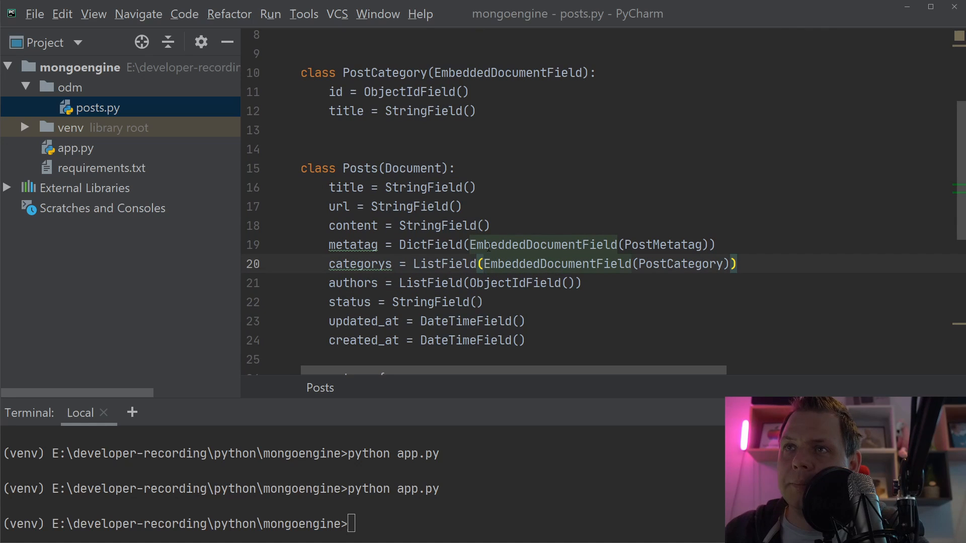
{"action": "double_click", "coordinate": [360, 263]}
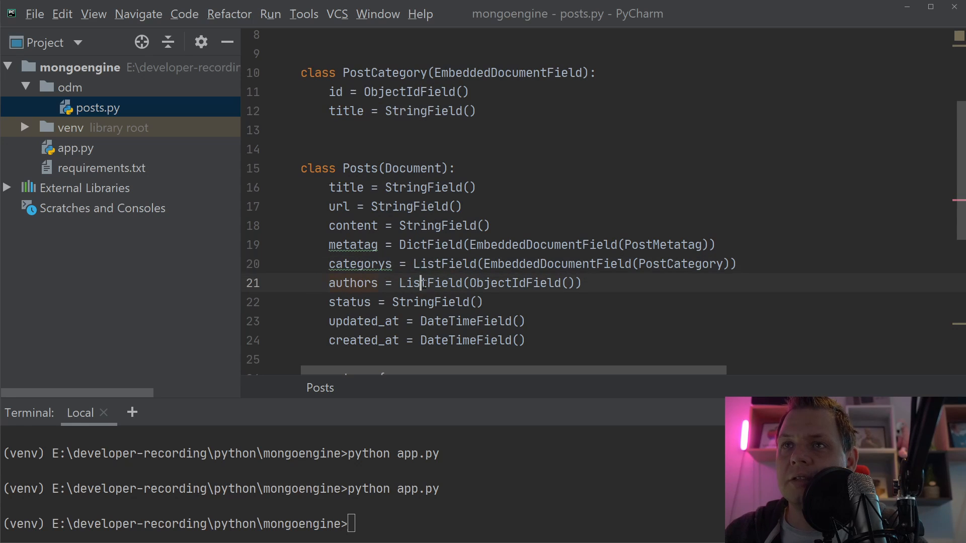
{"action": "double_click", "coordinate": [514, 282]}
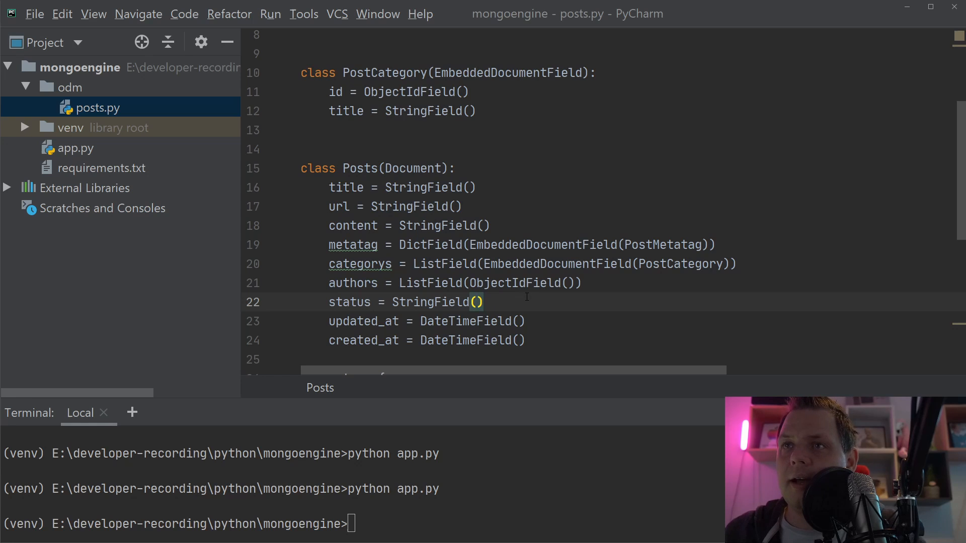
{"action": "type", "text": "choices="}
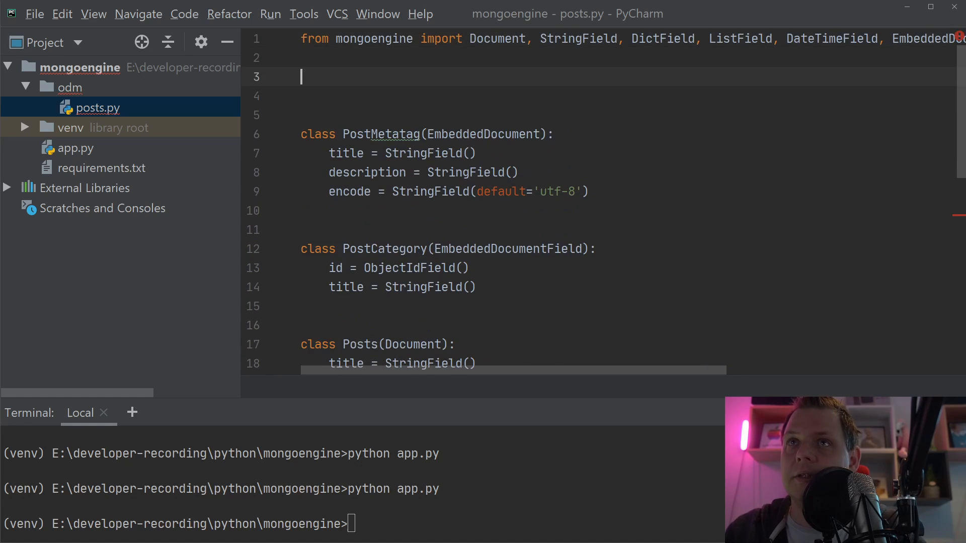
Type POST_STATUS = ('pending', 'published', 'deleted', 'draft') near the top of posts.py
{"action": "type", "text": "POST_STATUS ="}
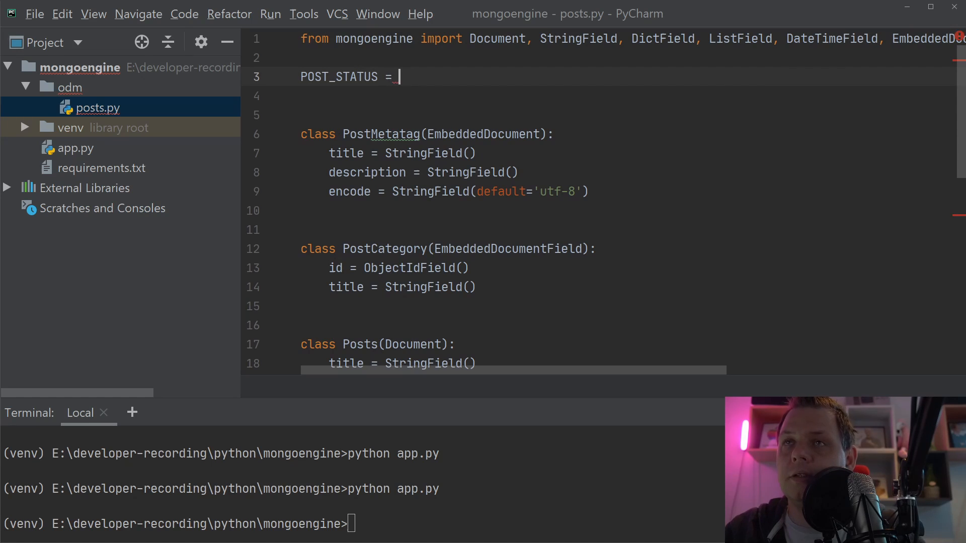
{"action": "type", "text": "('')"}
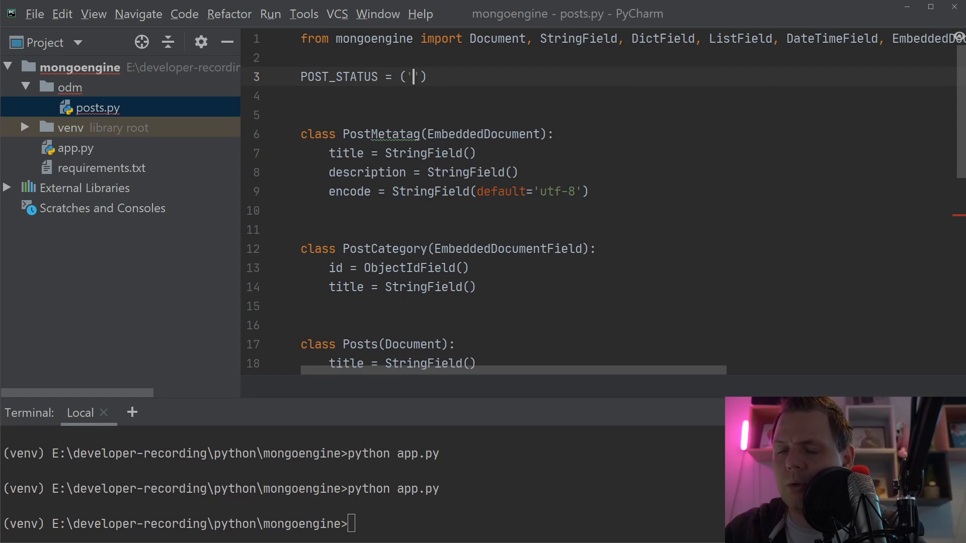
{"action": "type", "text": "pending', '"}
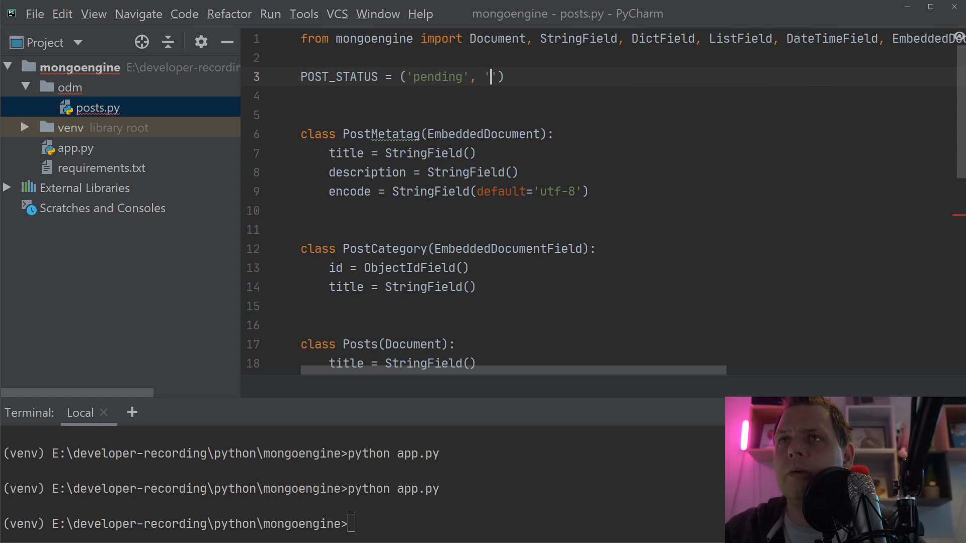
{"action": "type", "text": "pulished"}
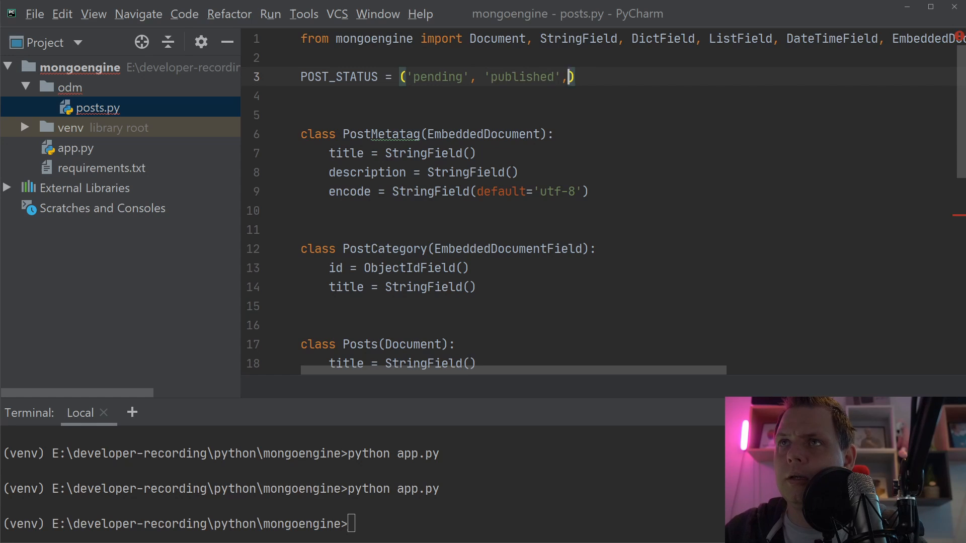
{"action": "type", "text": "'"}
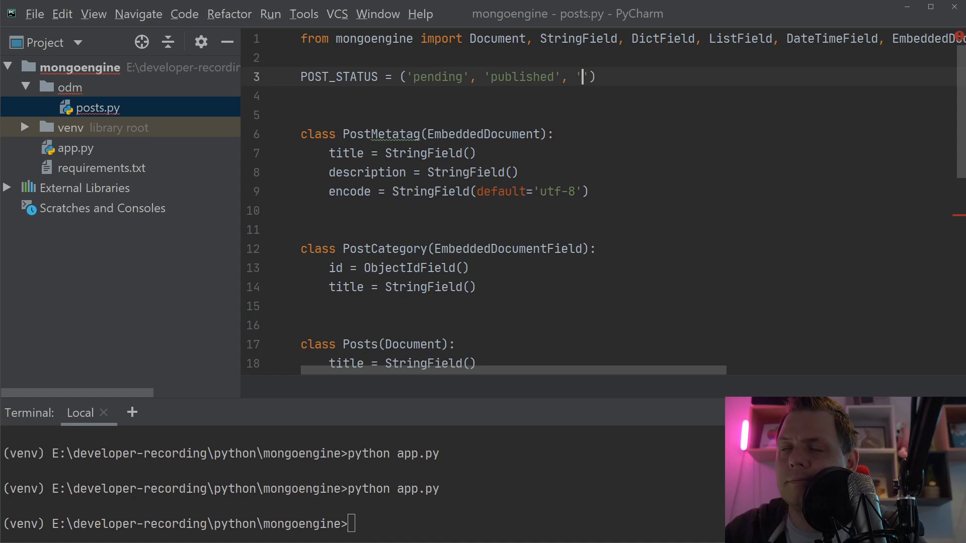
{"action": "type", "text": "deleted"}
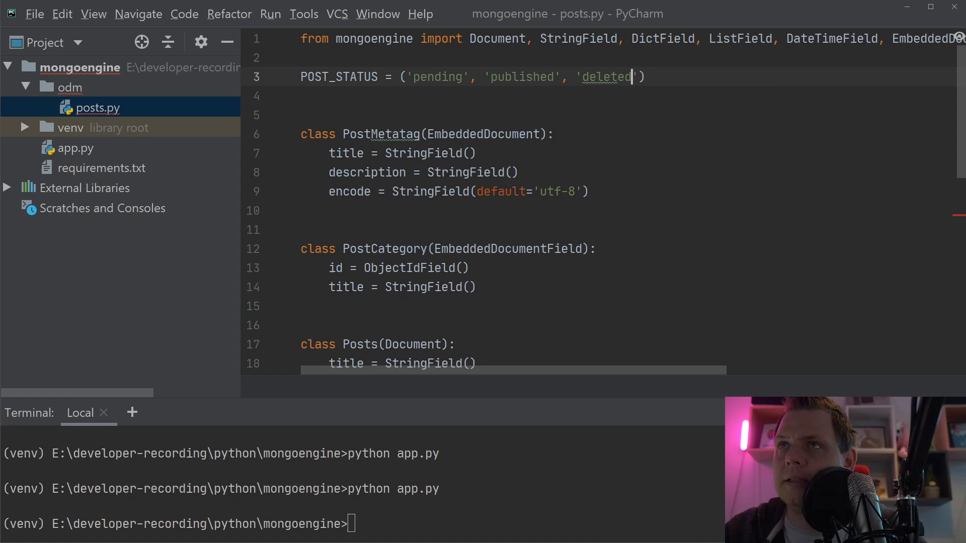
{"action": "type", "text": "', '"}
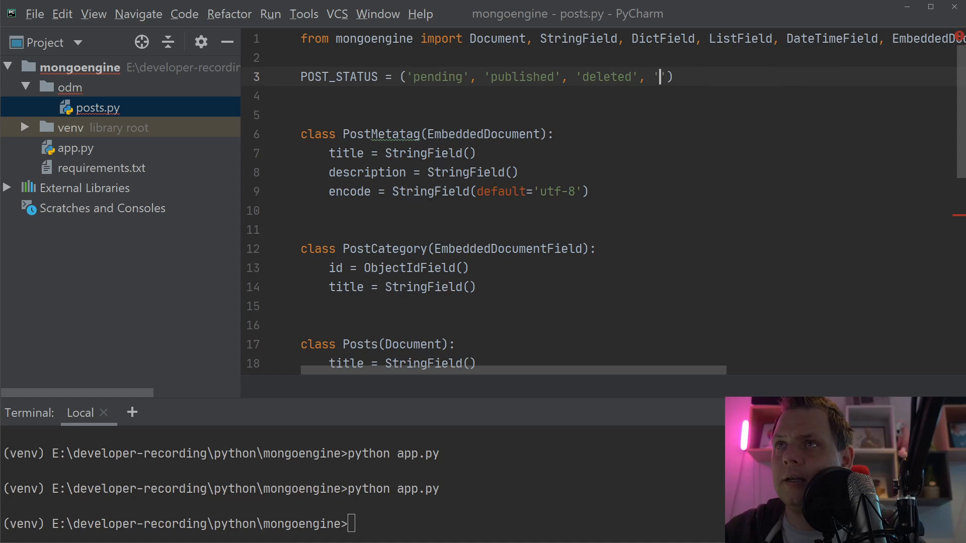
{"action": "type", "text": "da"}
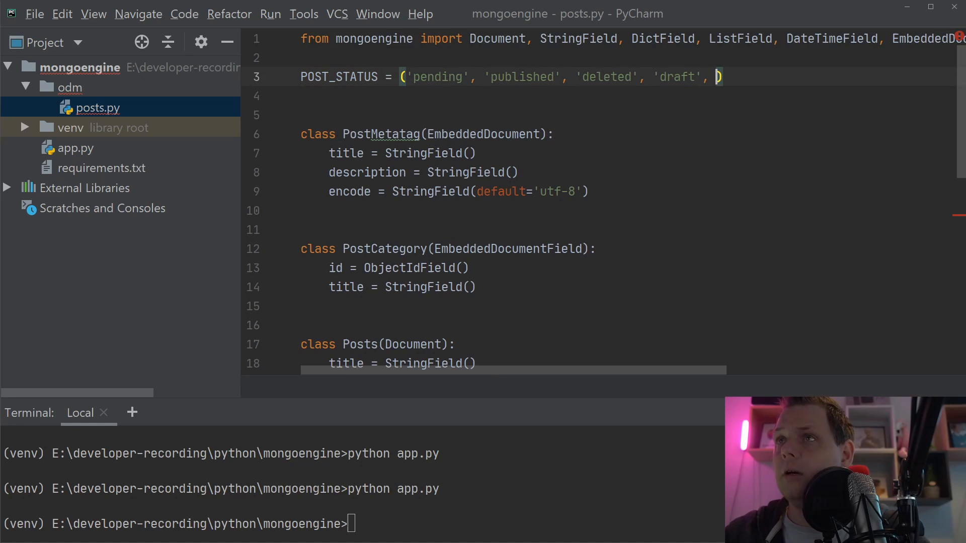
Copy the POST_STATUS name and use it in status = StringField(choices=POST_STATUS)
{"action": "double_click", "coordinate": [339, 77]}
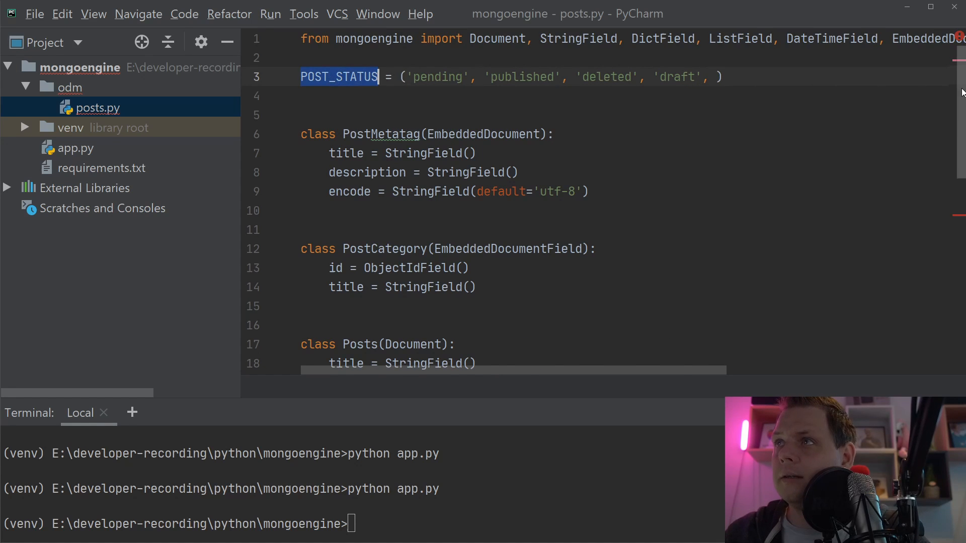
{"action": "scroll", "scroll_direction": "down", "scroll_amount": 3}
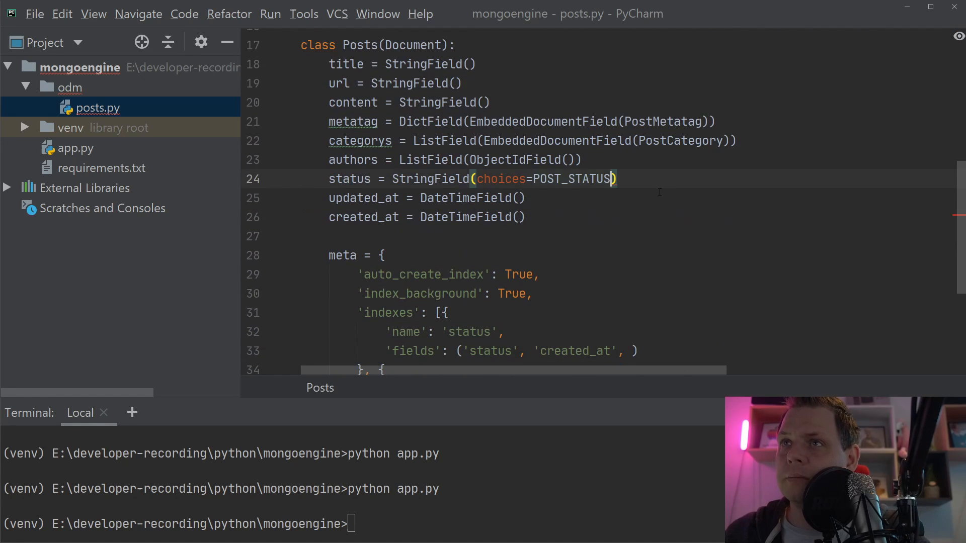
{"action": "double_click", "coordinate": [567, 179]}
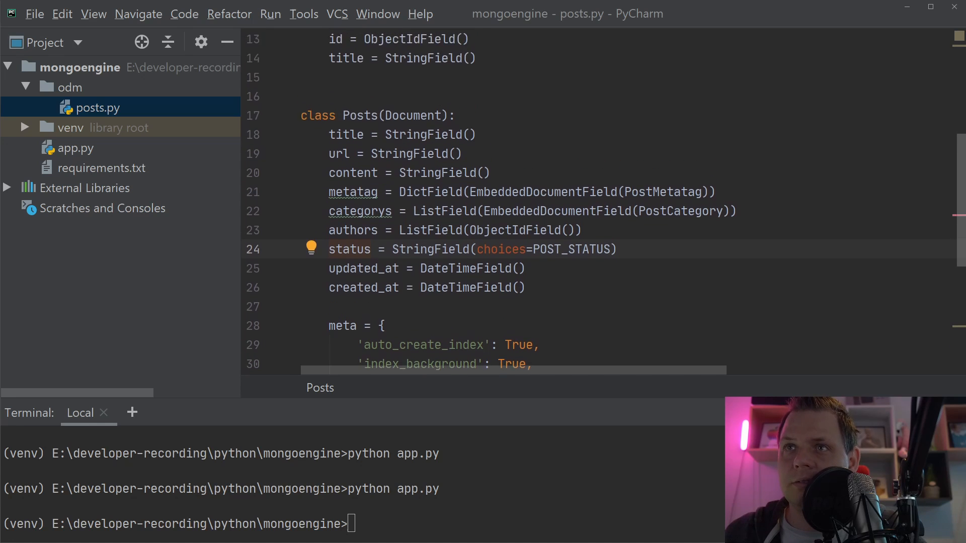
{"action": "scroll", "scroll_direction": "up", "scroll_amount": 3}
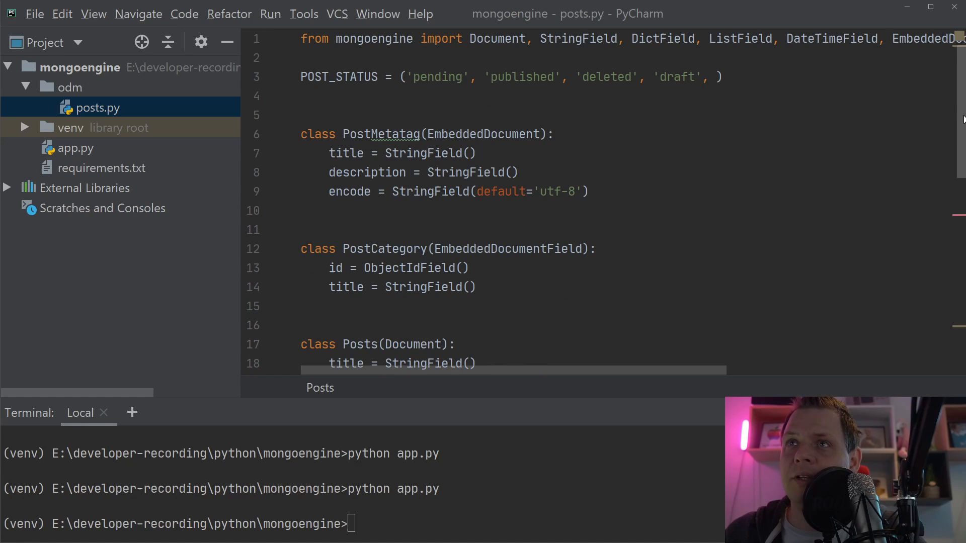
{"action": "scroll", "scroll_direction": "down", "scroll_amount": 3}
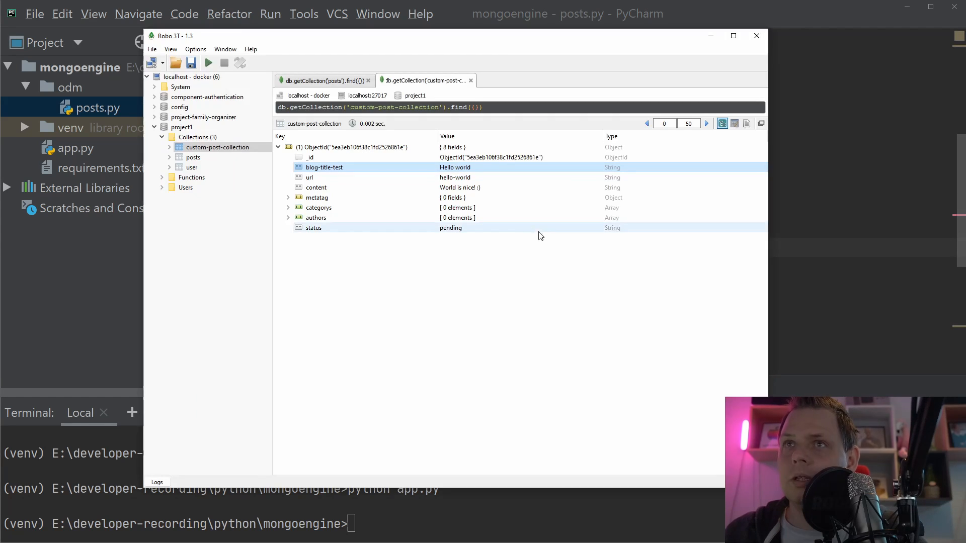
Refresh the posts collection in Robo 3T and expand the saved post to inspect its empty authors list
{"action": "right_click", "coordinate": [354, 148]}
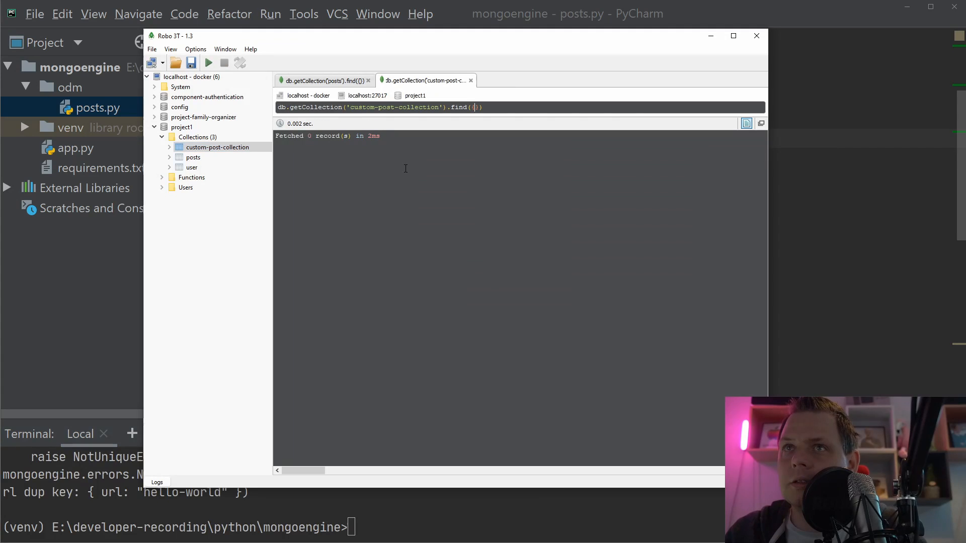
{"action": "left_click", "coordinate": [193, 156]}
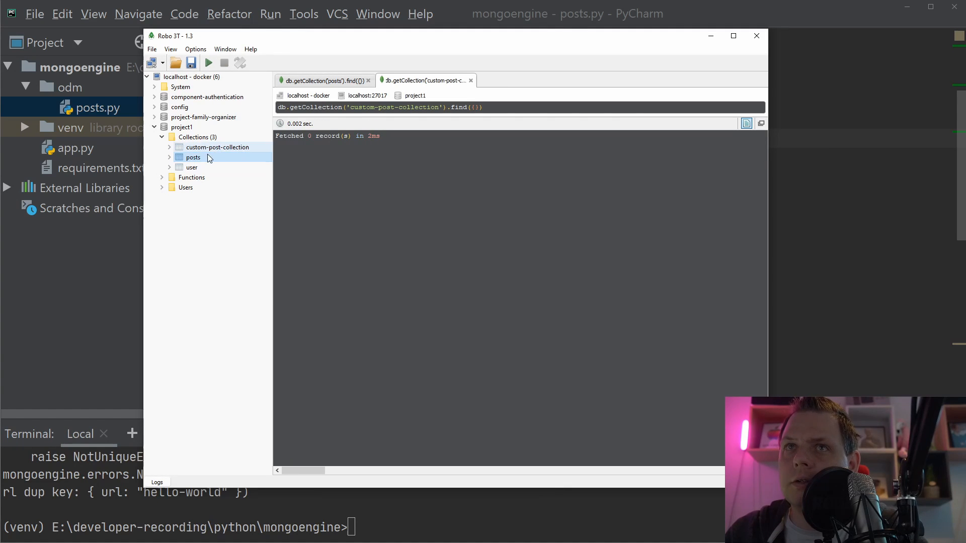
{"action": "right_click", "coordinate": [192, 157]}
{"action": "type", "text": "python app.py"}
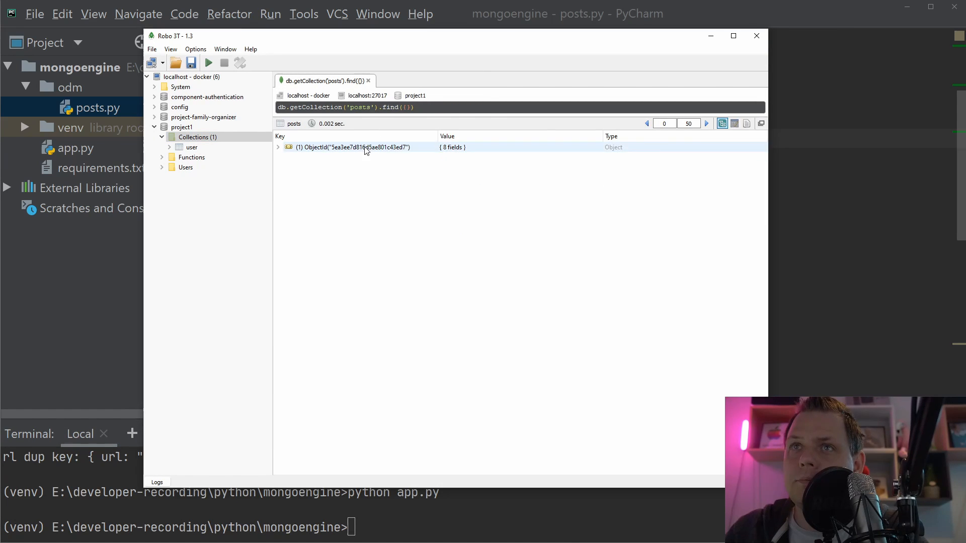
{"action": "left_click", "coordinate": [278, 147]}
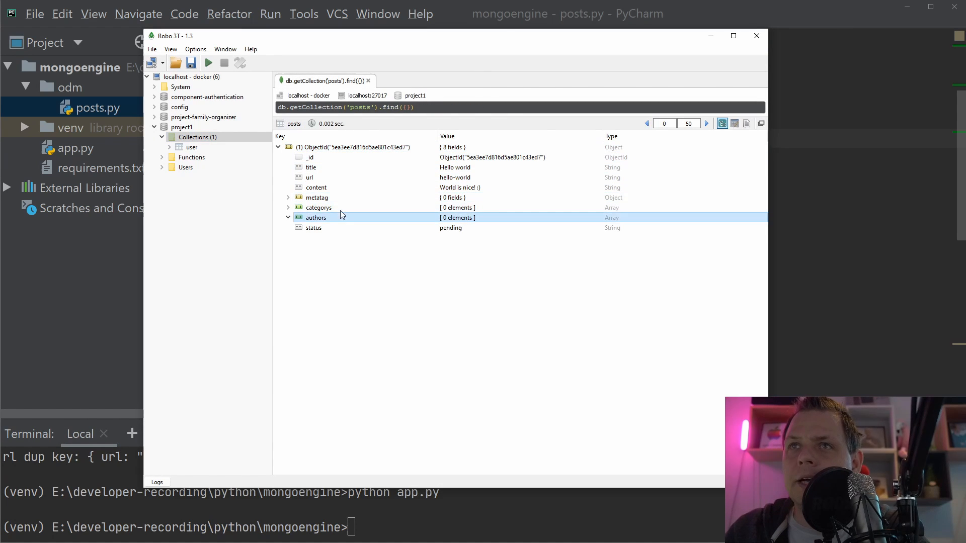
{"action": "left_click", "coordinate": [316, 197]}
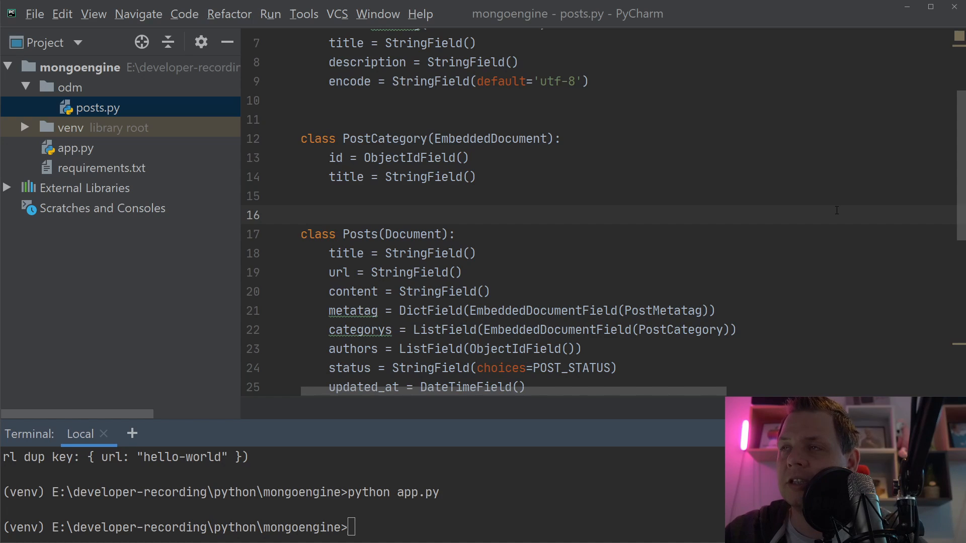
Click into posts.py, then open app.py from the Project tree
{"action": "left_click", "coordinate": [301, 215]}
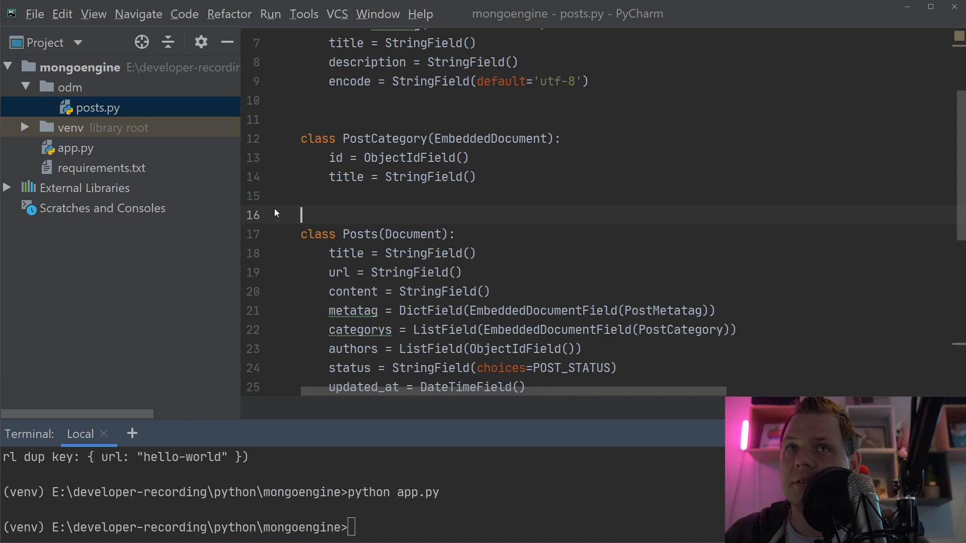
{"action": "left_click", "coordinate": [77, 148]}
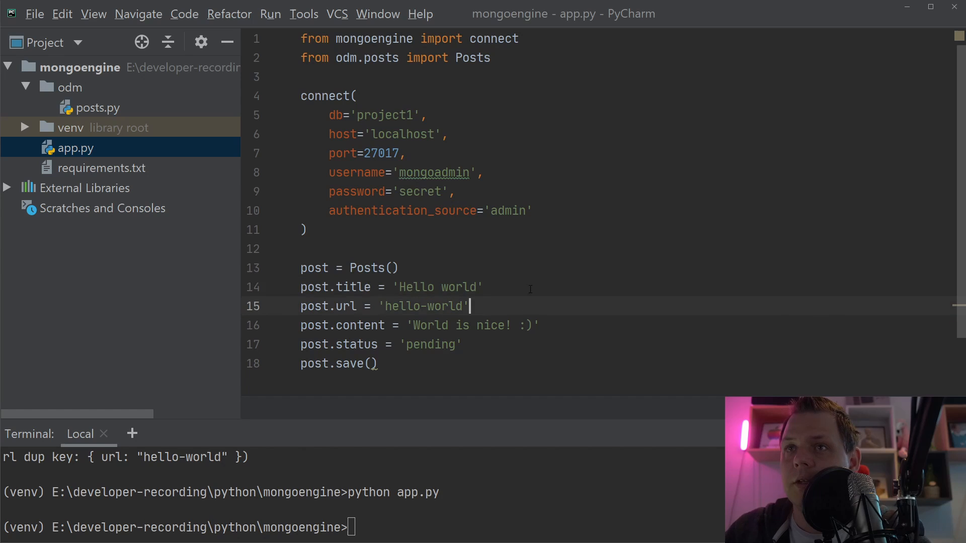
{"action": "type", "text": "post.meta.t"}
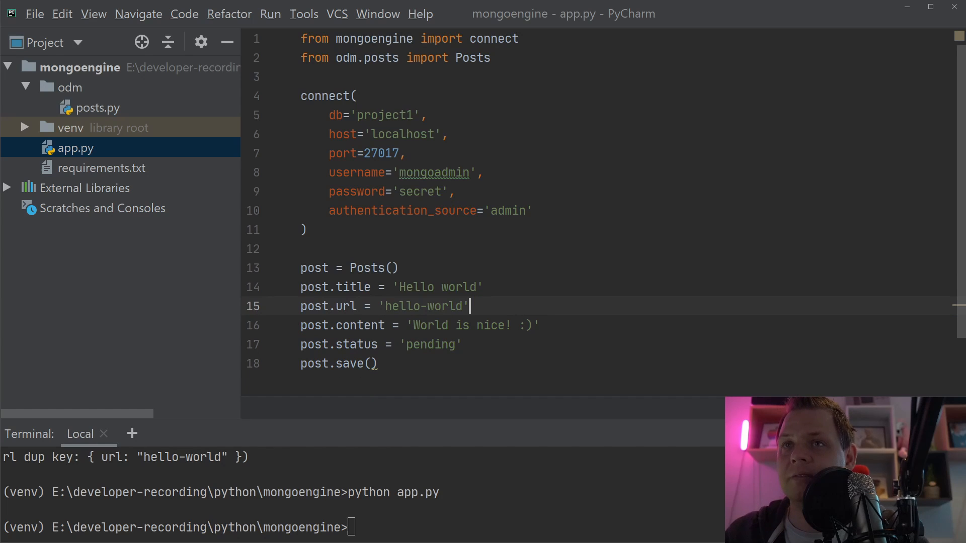
{"action": "mouse_move", "coordinate": [528, 280]}
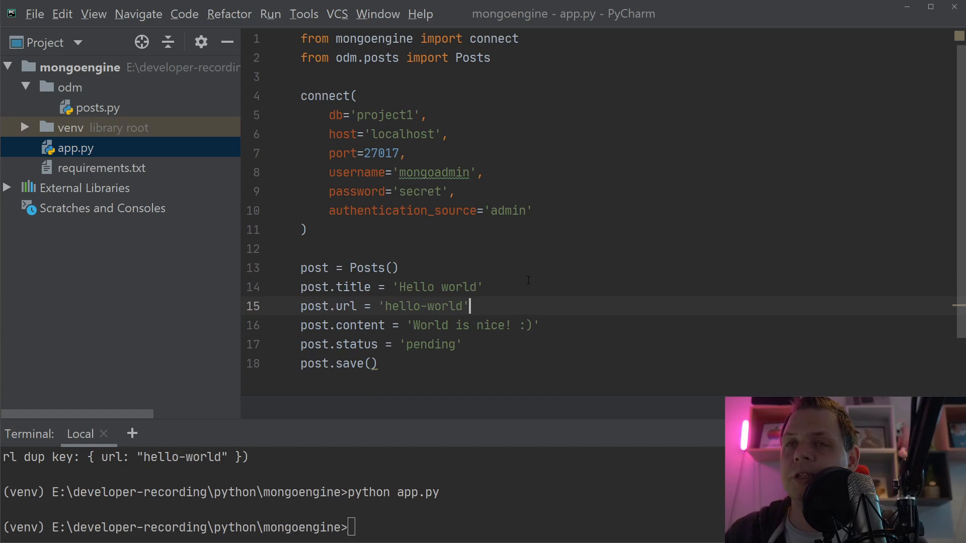